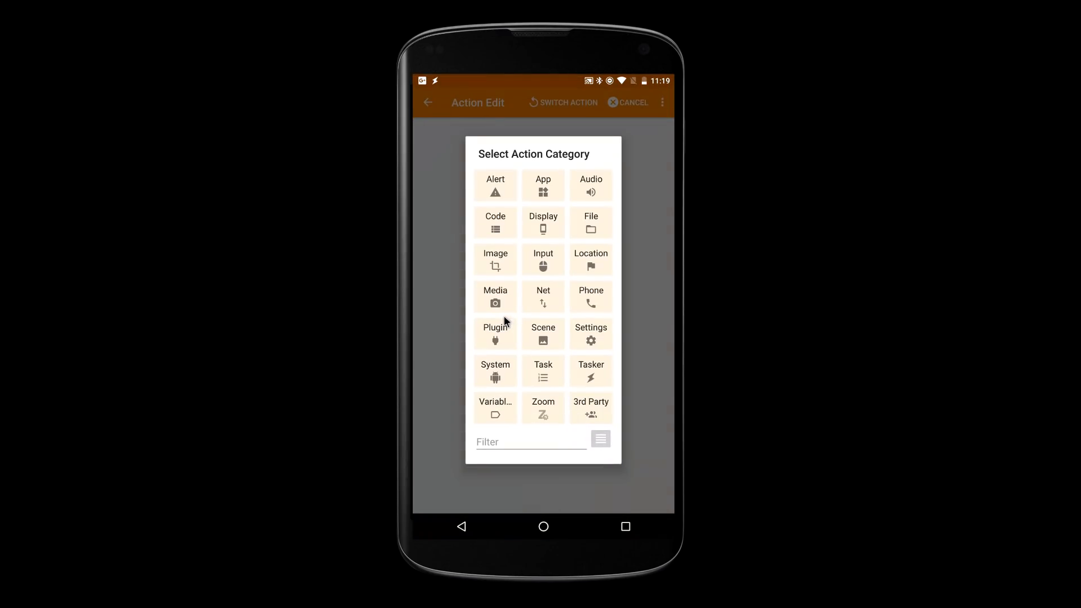
Step: Add an AutoTools Web Screen plugin action and import the Bottom Buttons preset
click(496, 334)
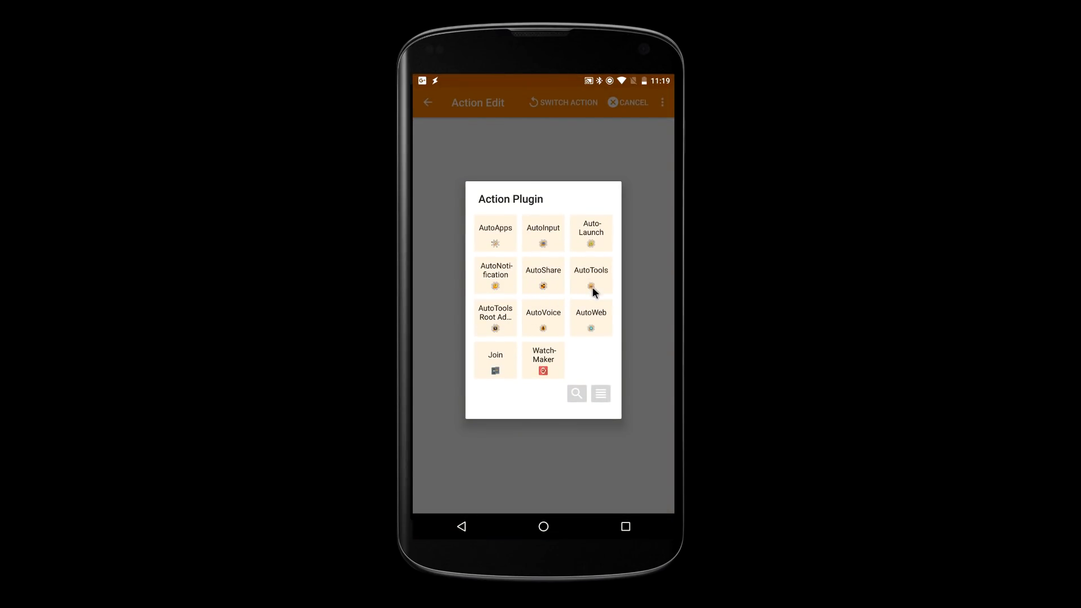
click(591, 275)
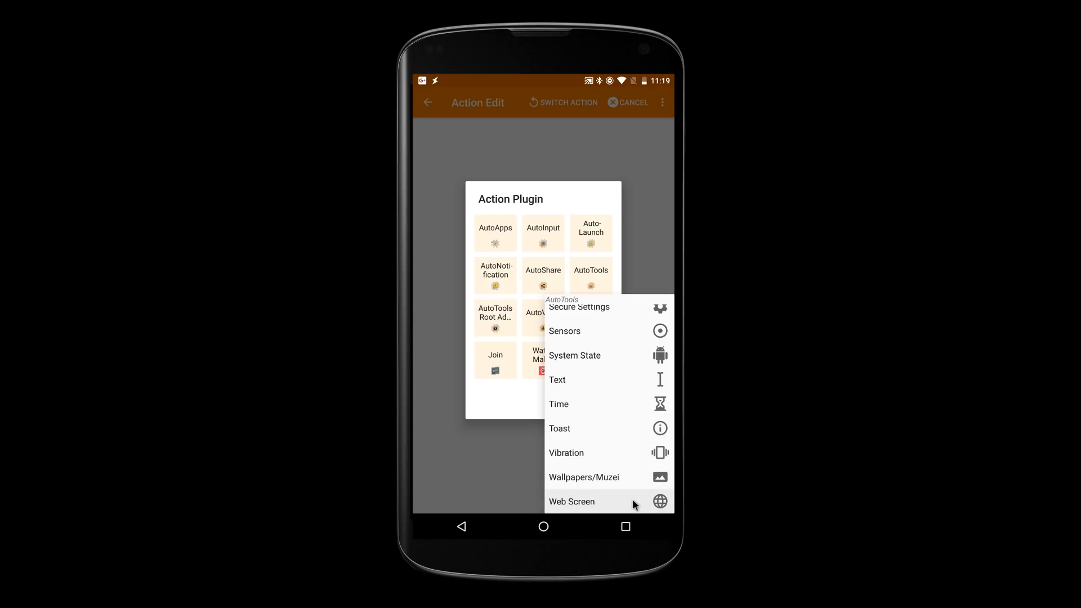
click(571, 503)
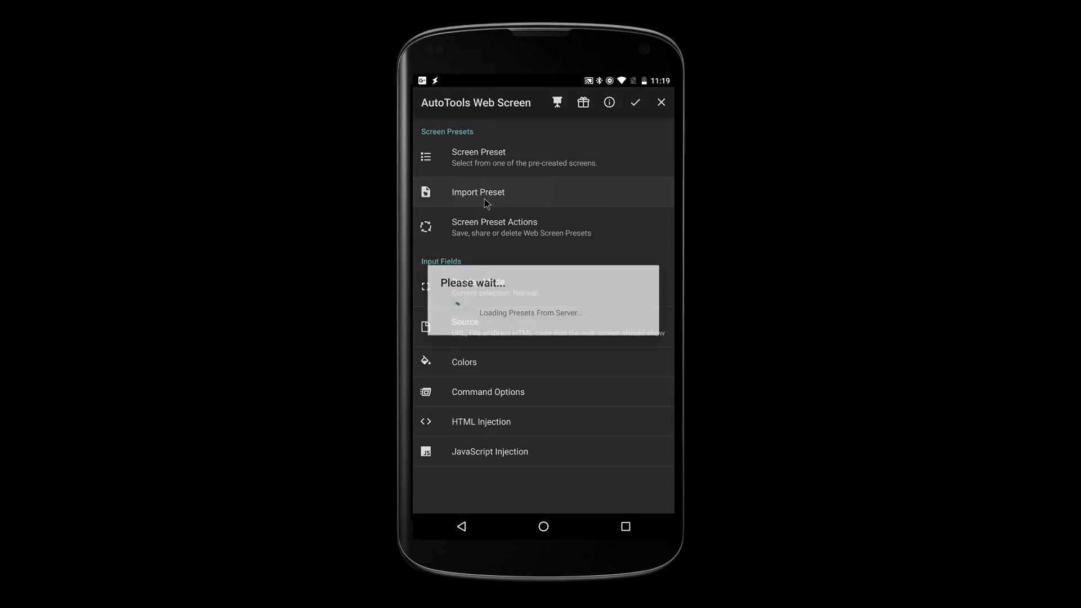
click(478, 192)
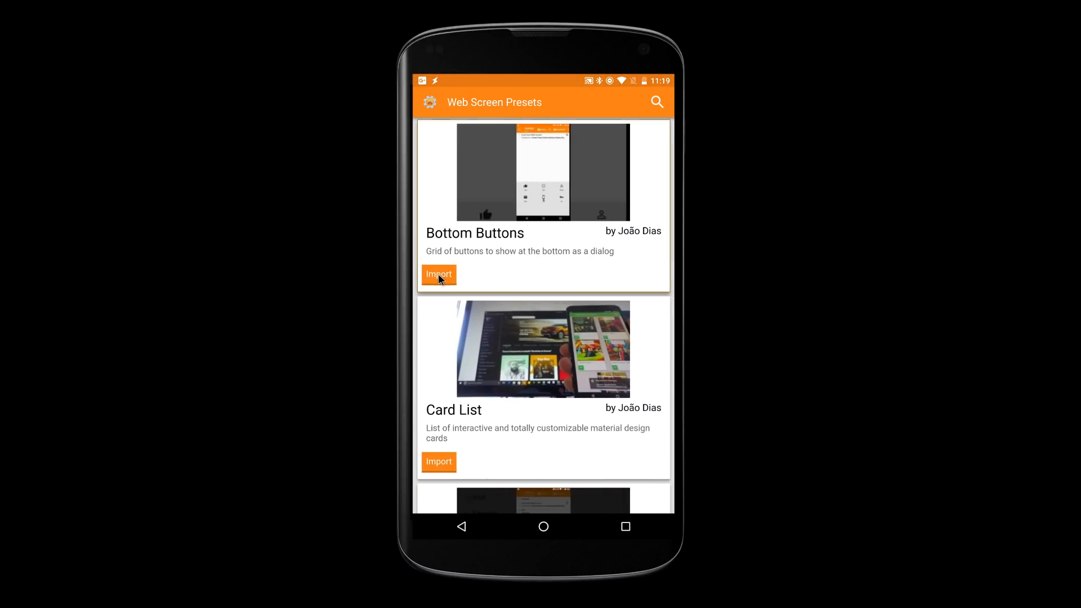
click(439, 274)
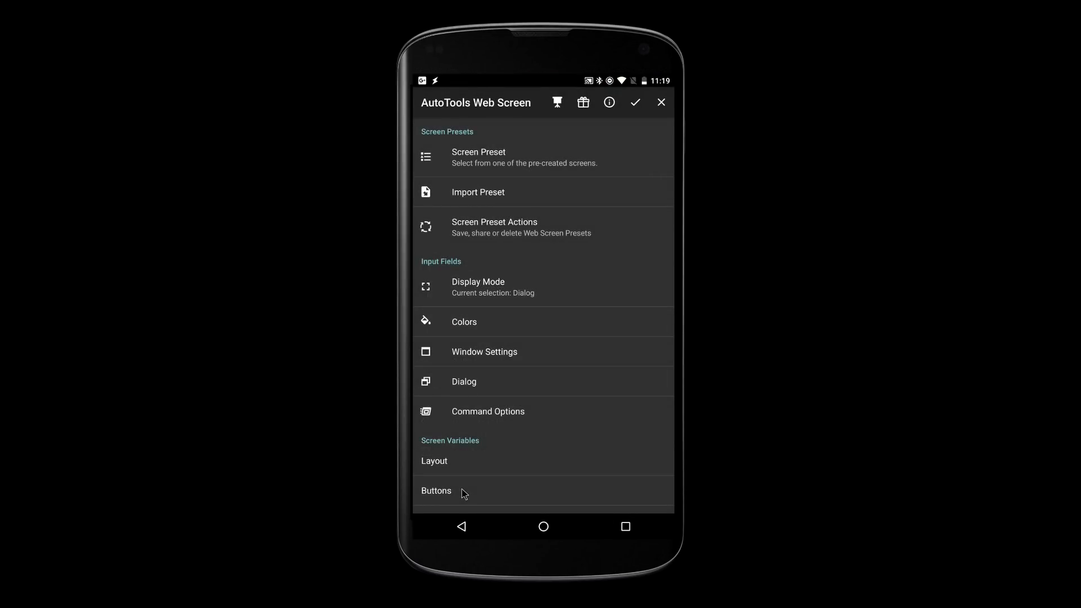
Step: Review and confirm the preset's six Button Titles under the Buttons settings
click(436, 491)
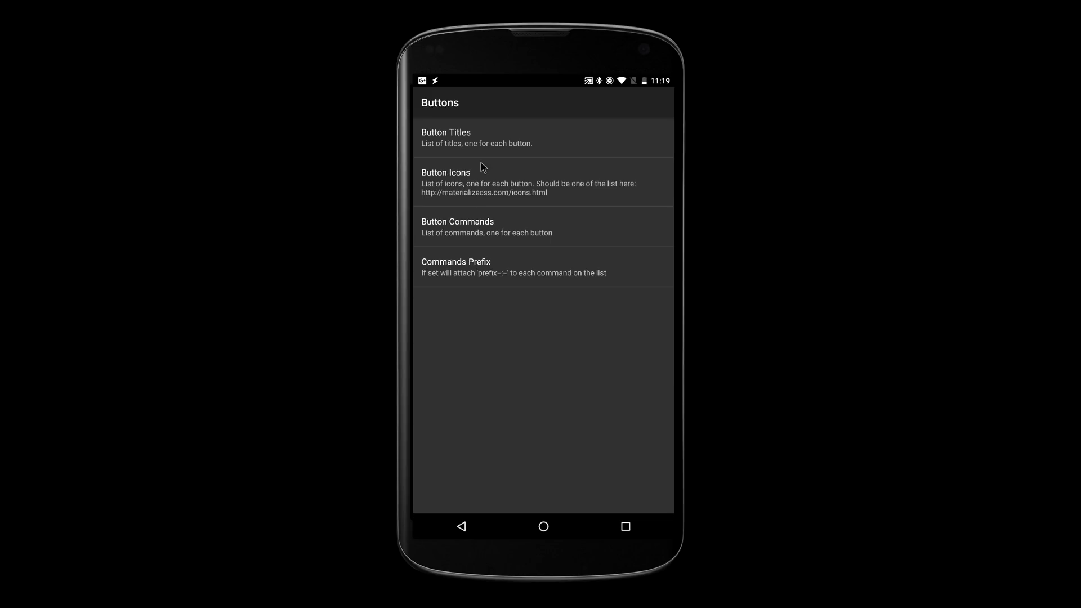
click(471, 137)
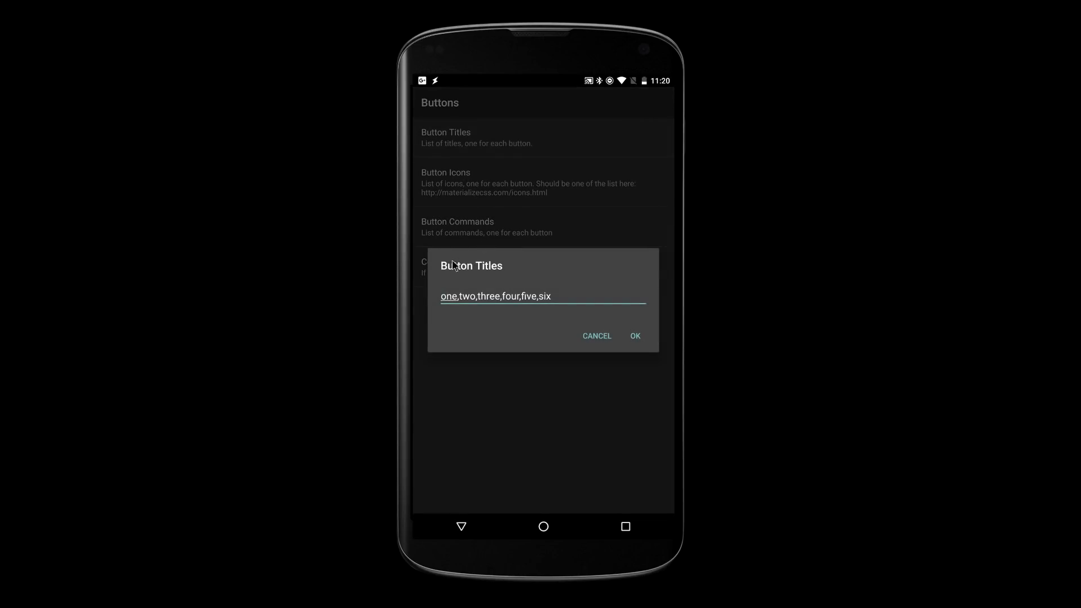
click(635, 336)
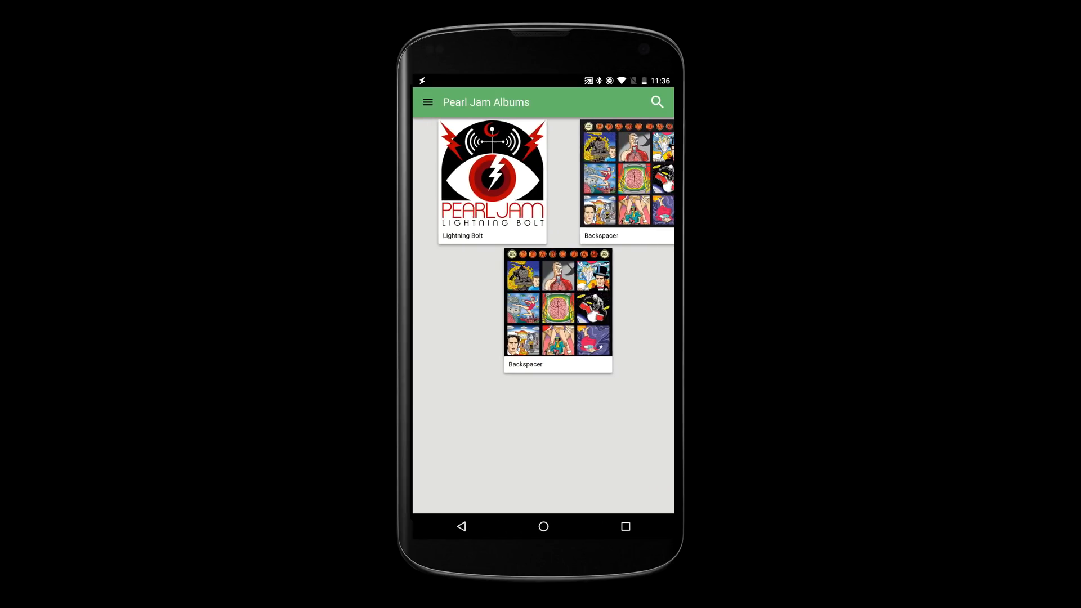
Step: Search the album browser for 'No', browse the app launcher, and choose SMS on the card dialog
scroll(down, 3)
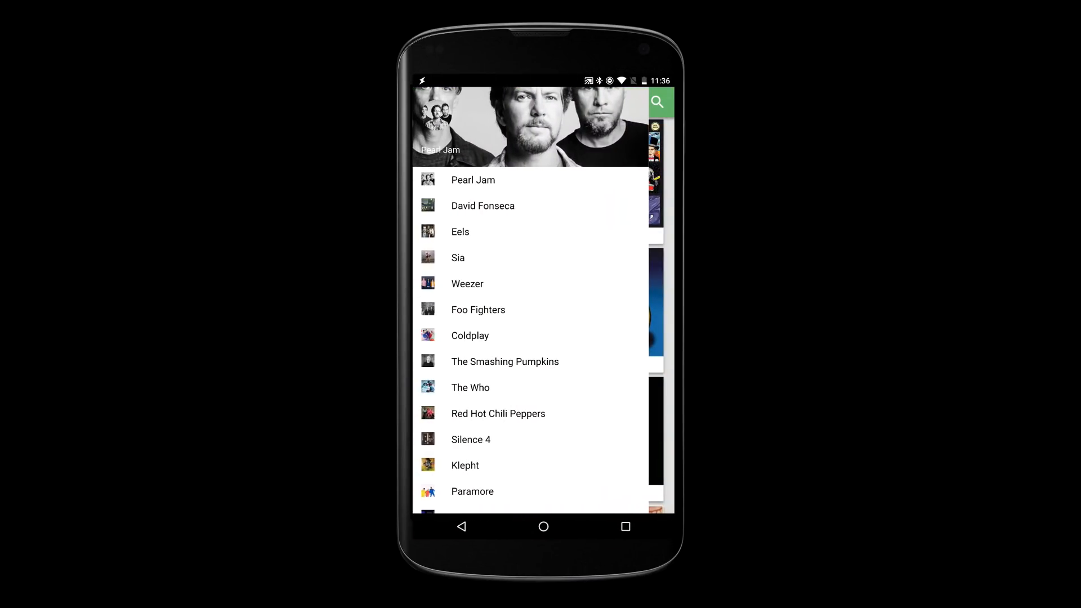
click(473, 179)
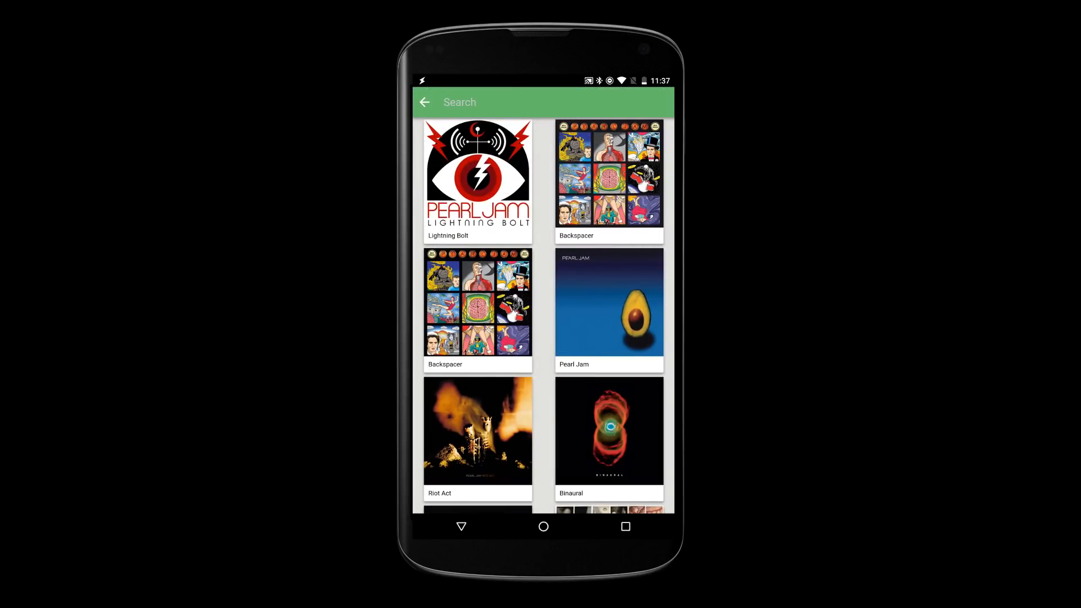
text(No)
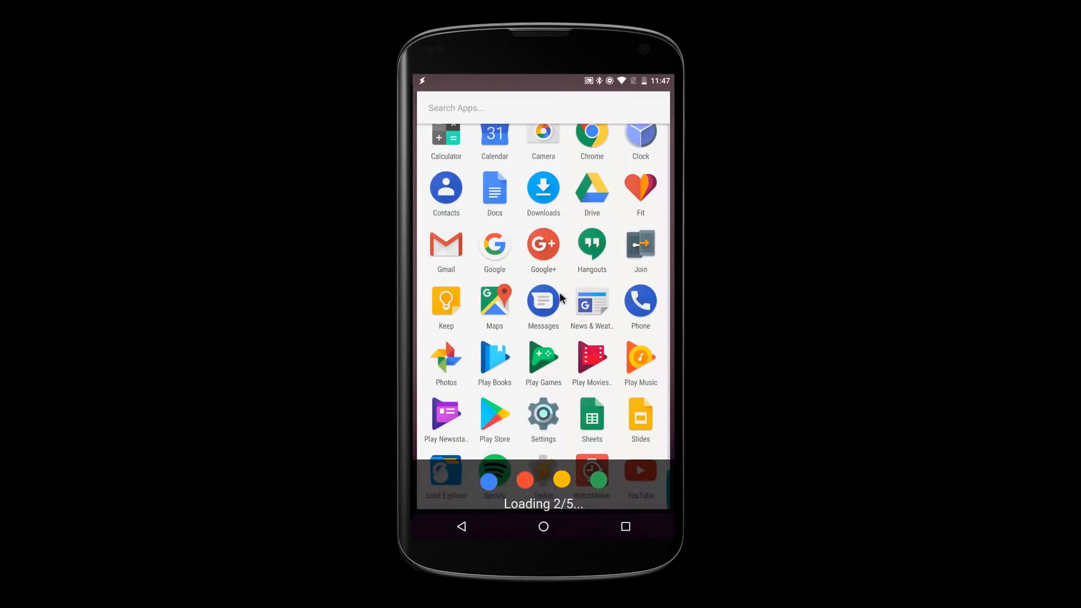
scroll(down, 3)
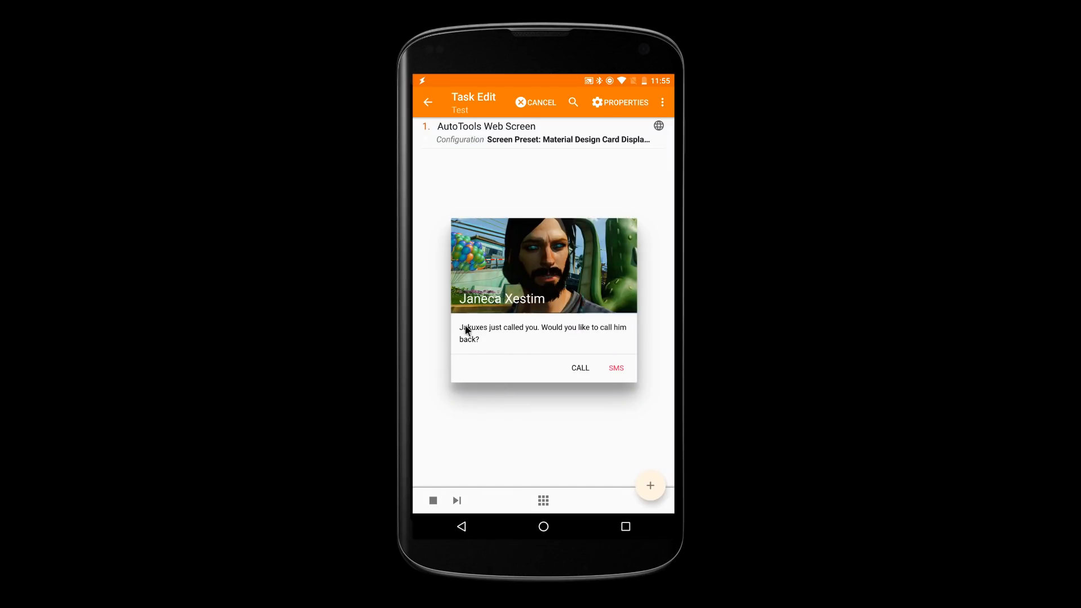
mouse_move(617, 376)
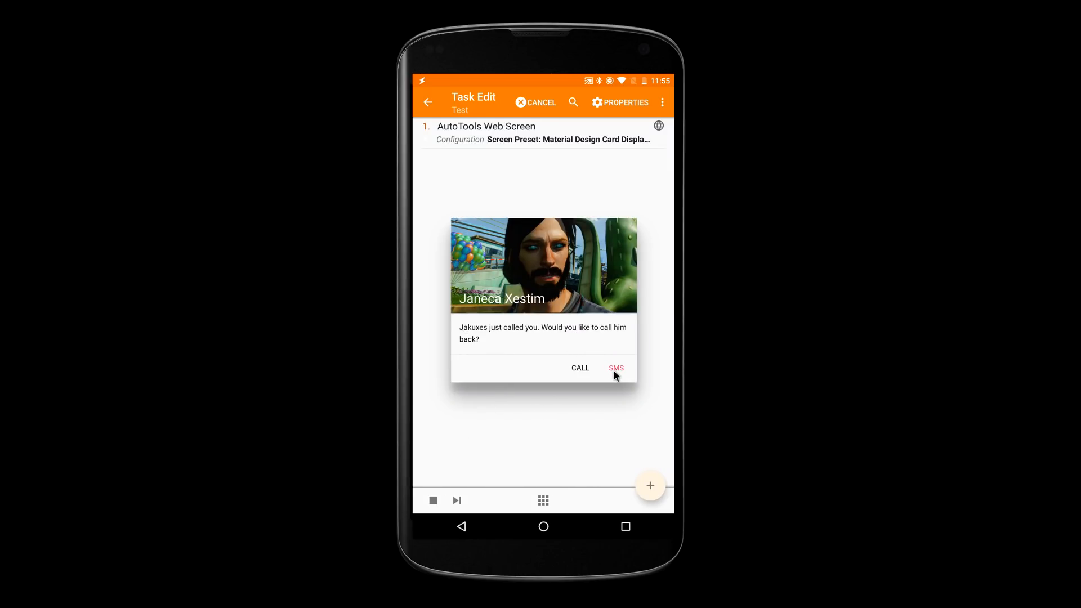
click(616, 367)
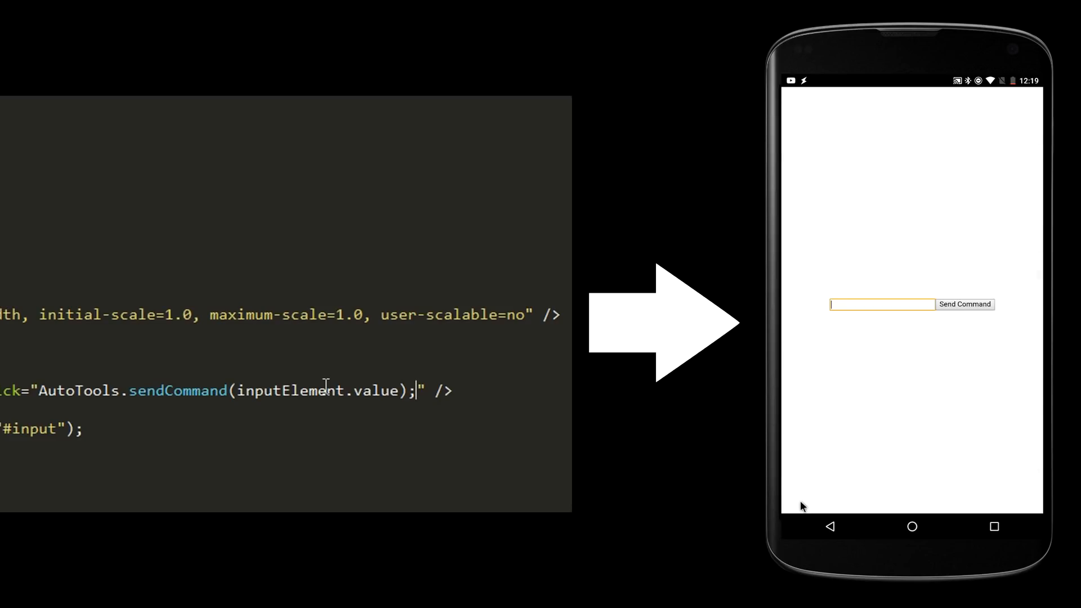
Step: Send 'Hello' as a command from the custom web page's text field
click(882, 304)
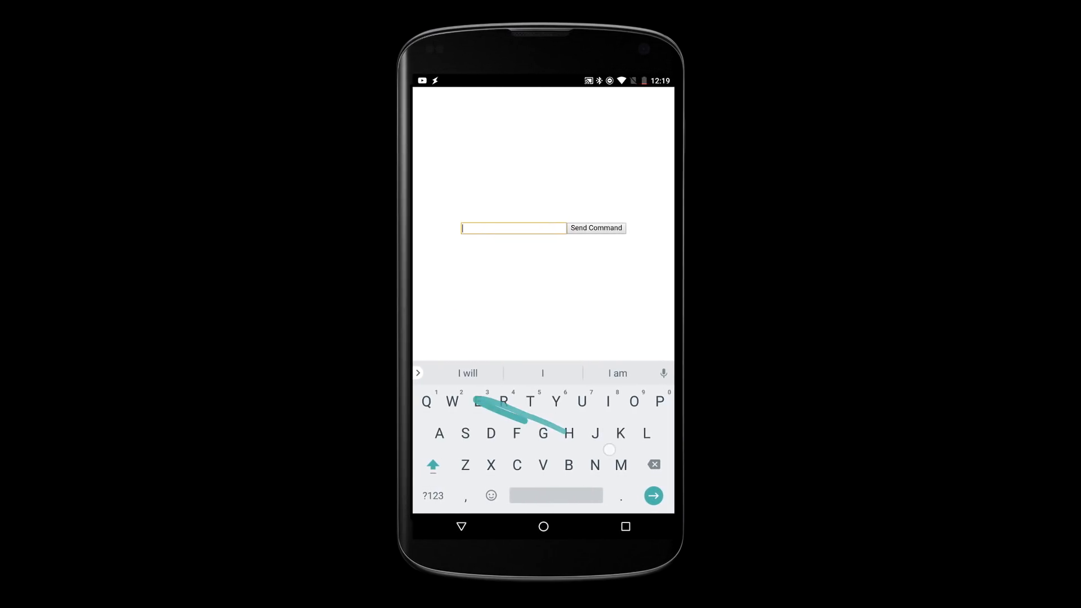
text(Hello)
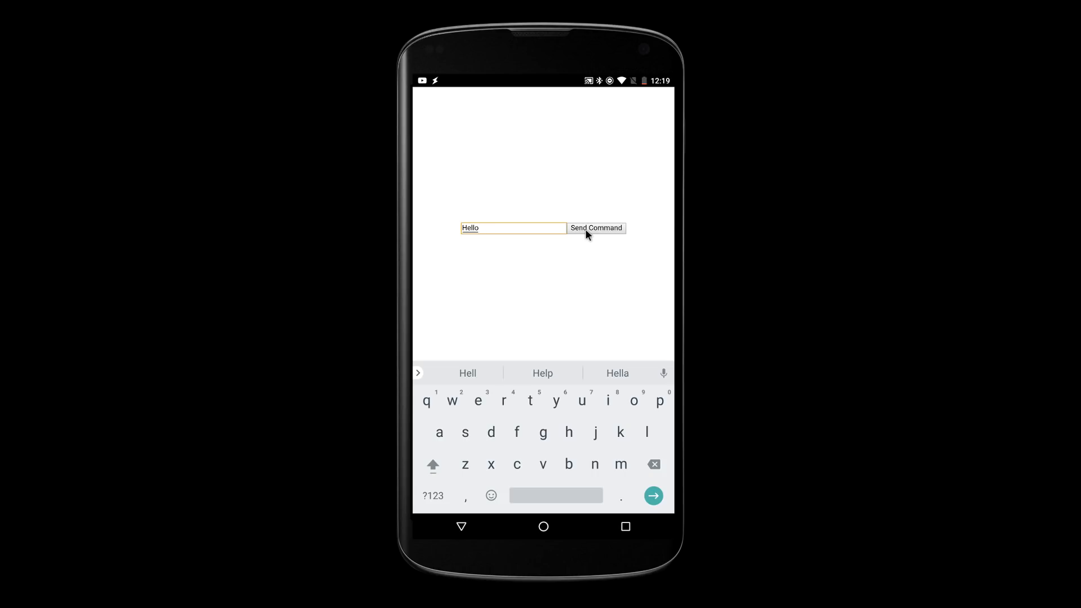
click(597, 228)
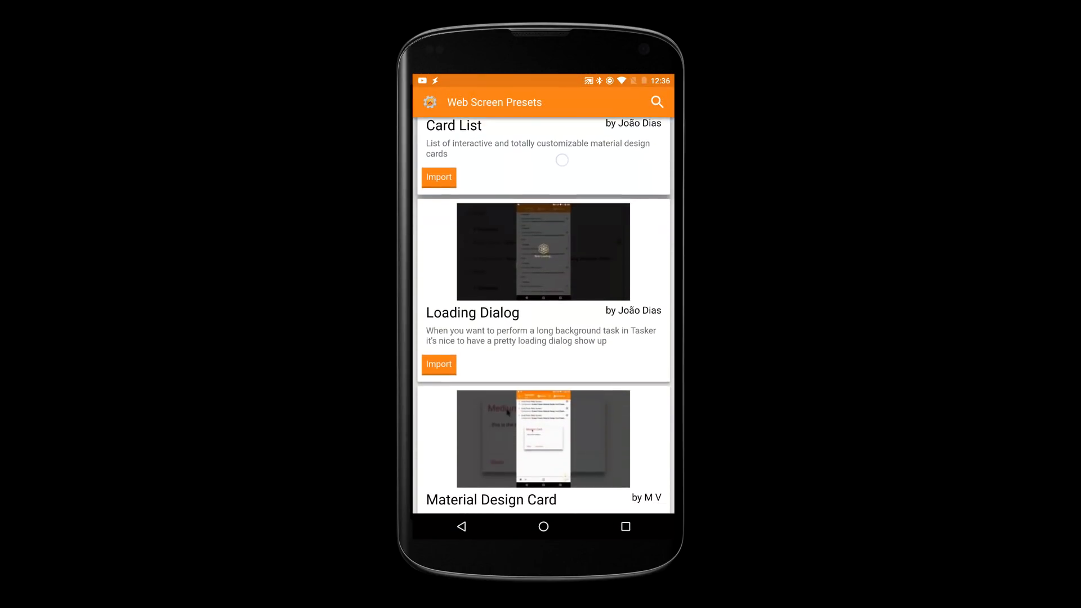
Step: Browse the Web Screen Presets list down to Navigation Drawer
scroll(down, 3)
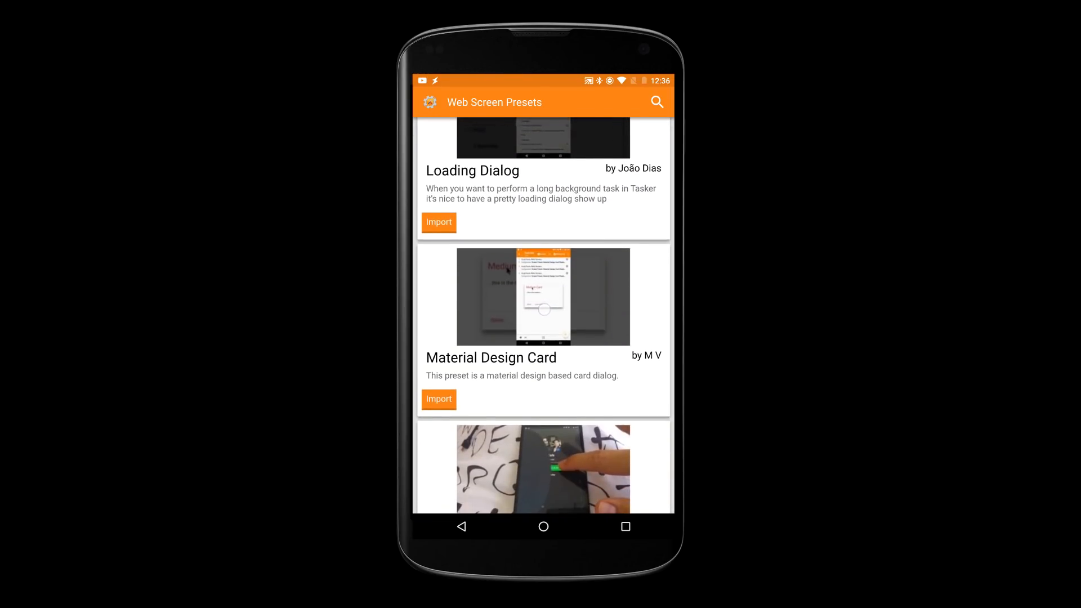
scroll(down, 3)
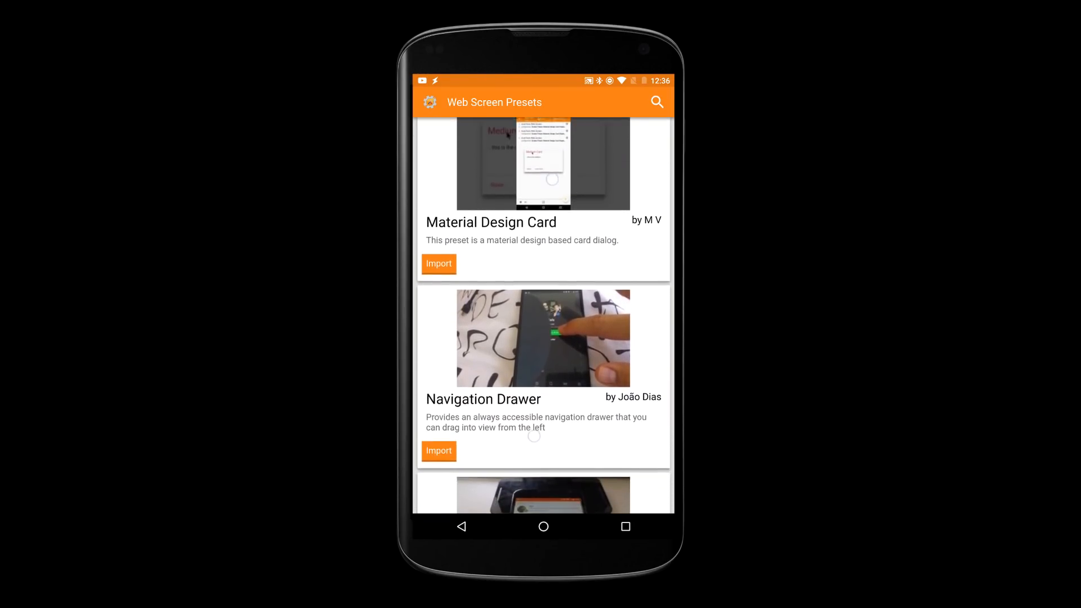
scroll(down, 3)
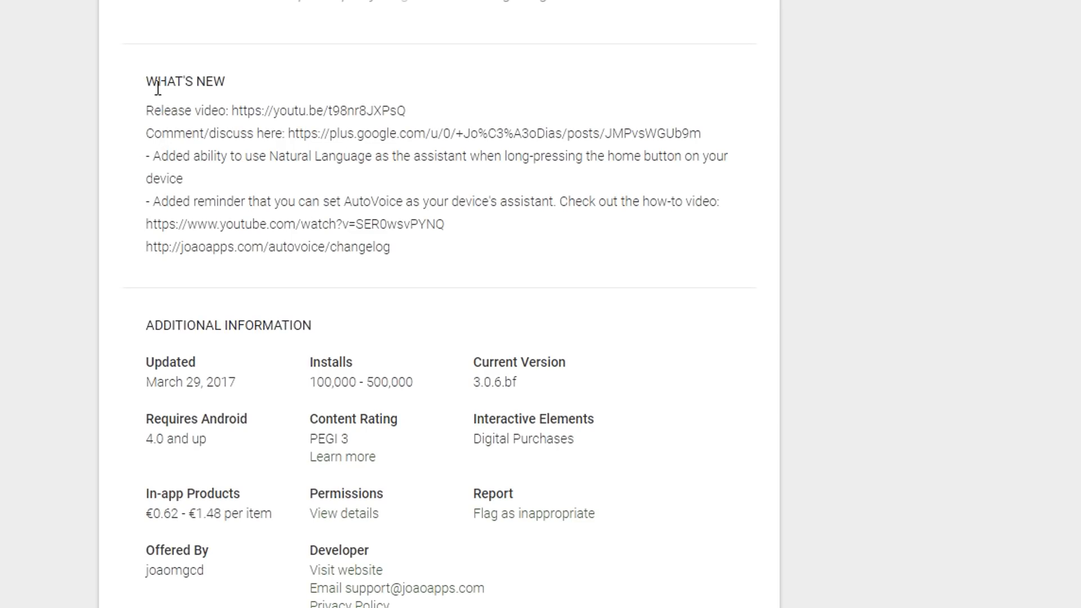
mouse_move(219, 160)
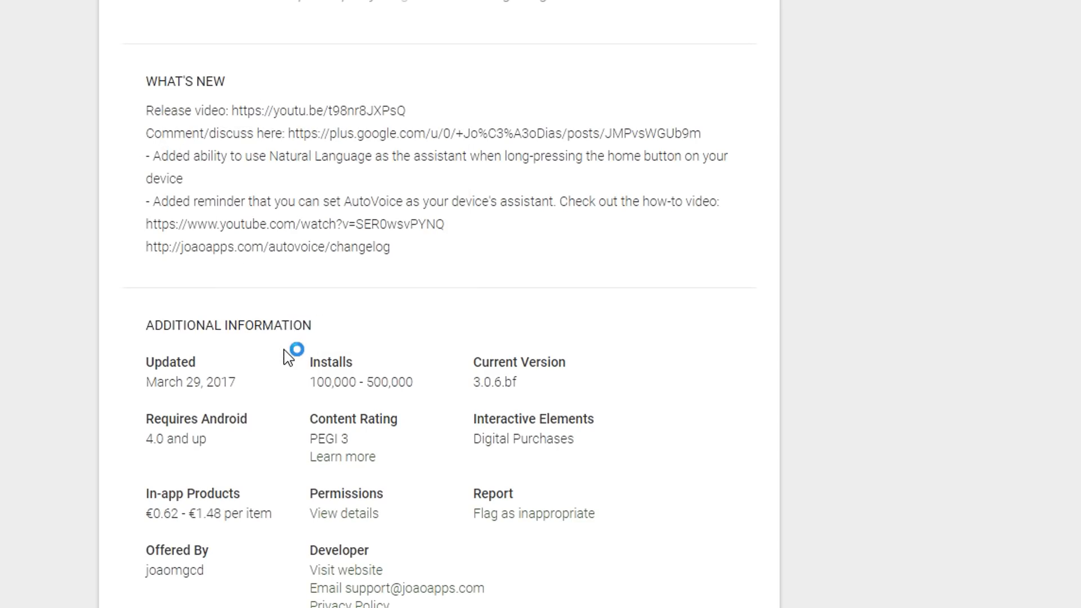
Step: Inspect the Play Store What's New markup in DevTools to find the recent-change class
key(F12)
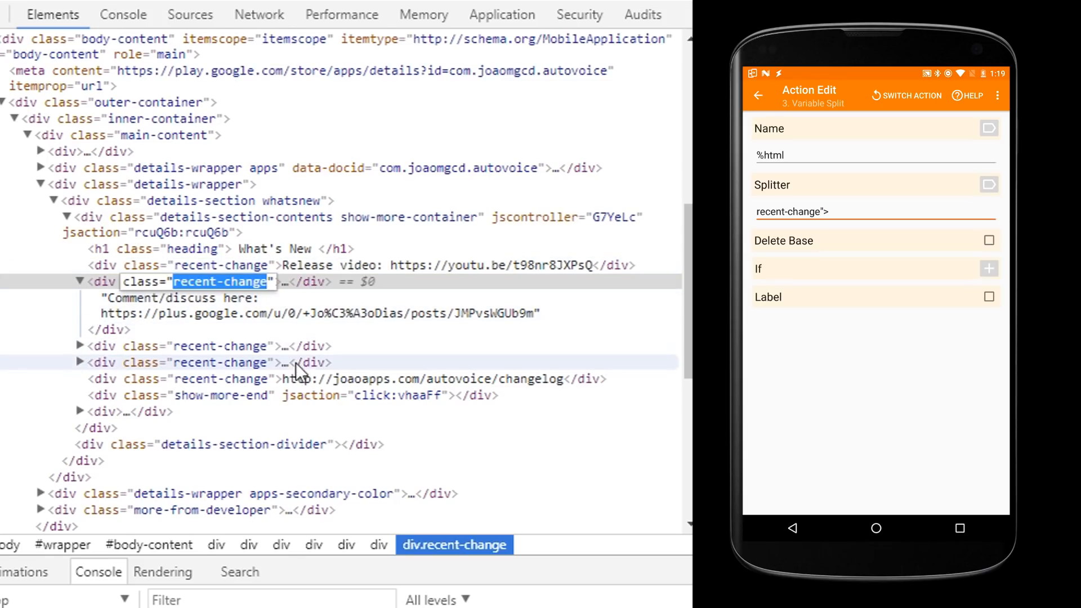
click(759, 95)
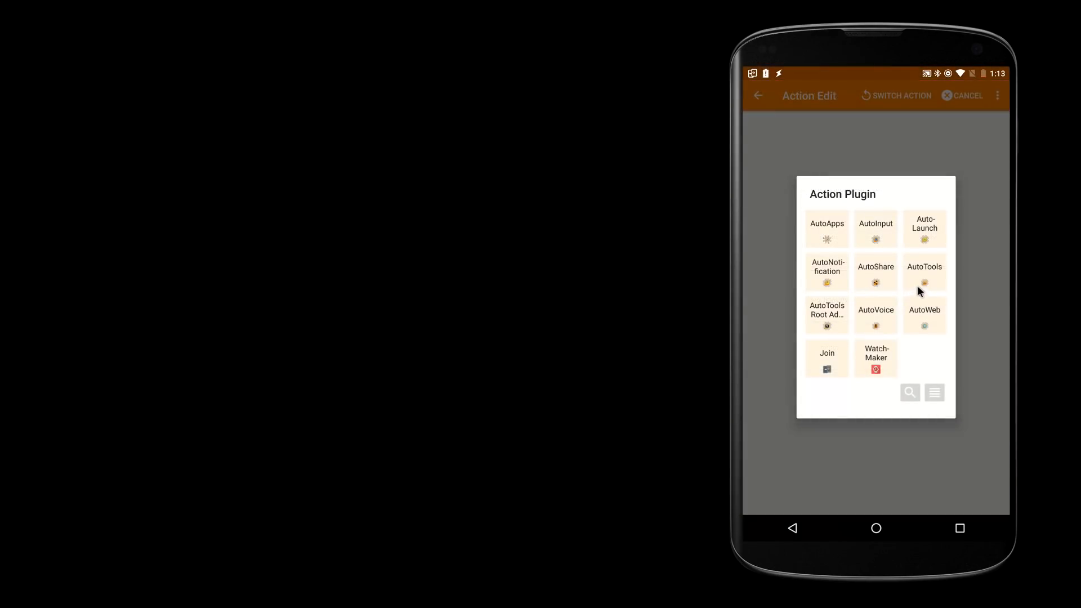
Step: Add an AutoTools HTML Read action pointed at the pasted AutoVoice Play Store address
click(925, 272)
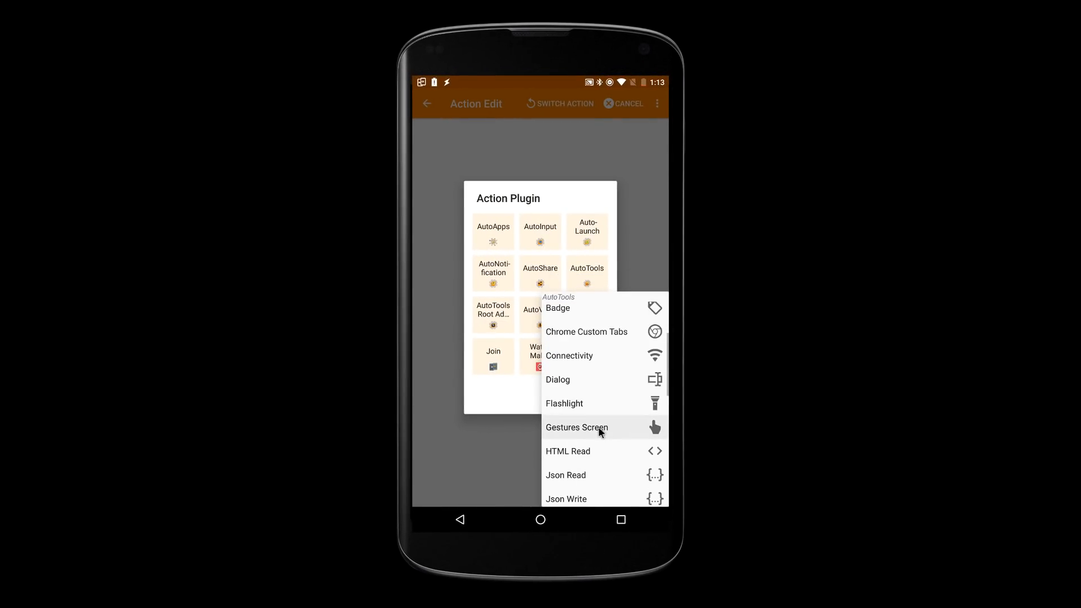
mouse_move(603, 458)
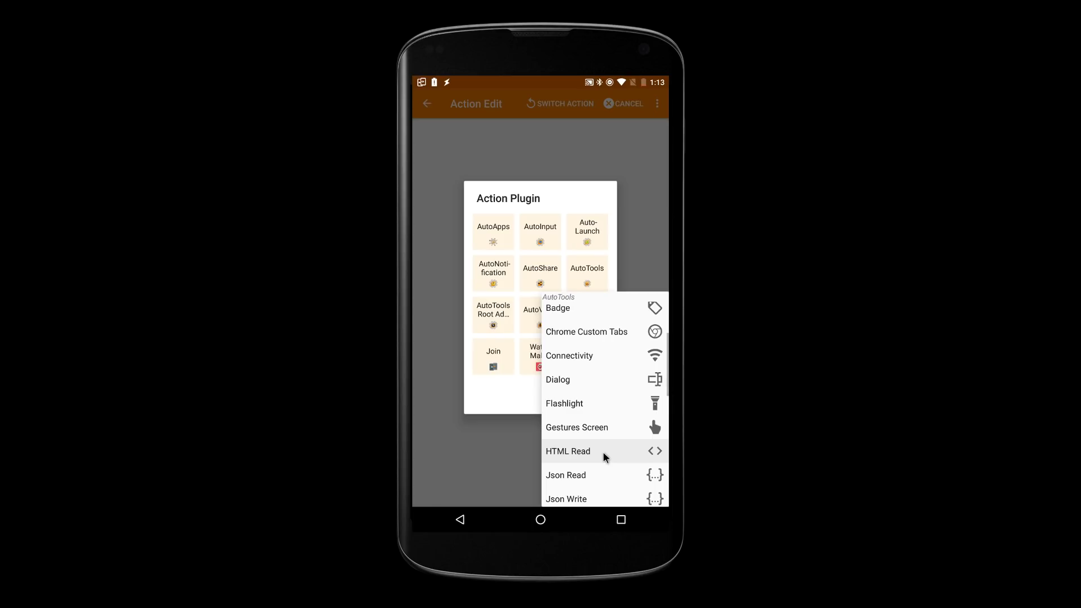
click(568, 451)
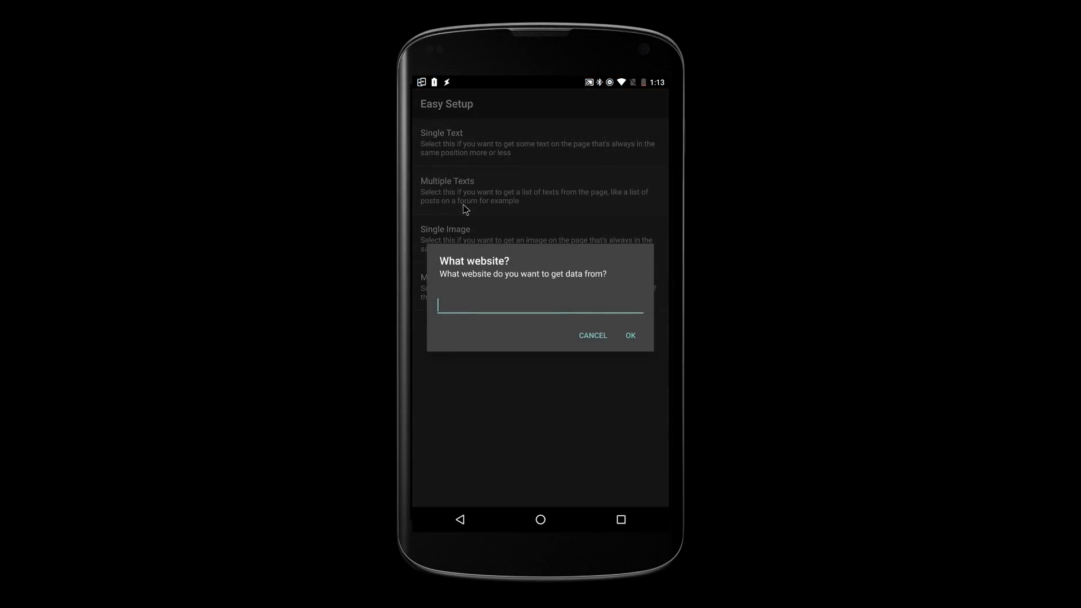
click(540, 310)
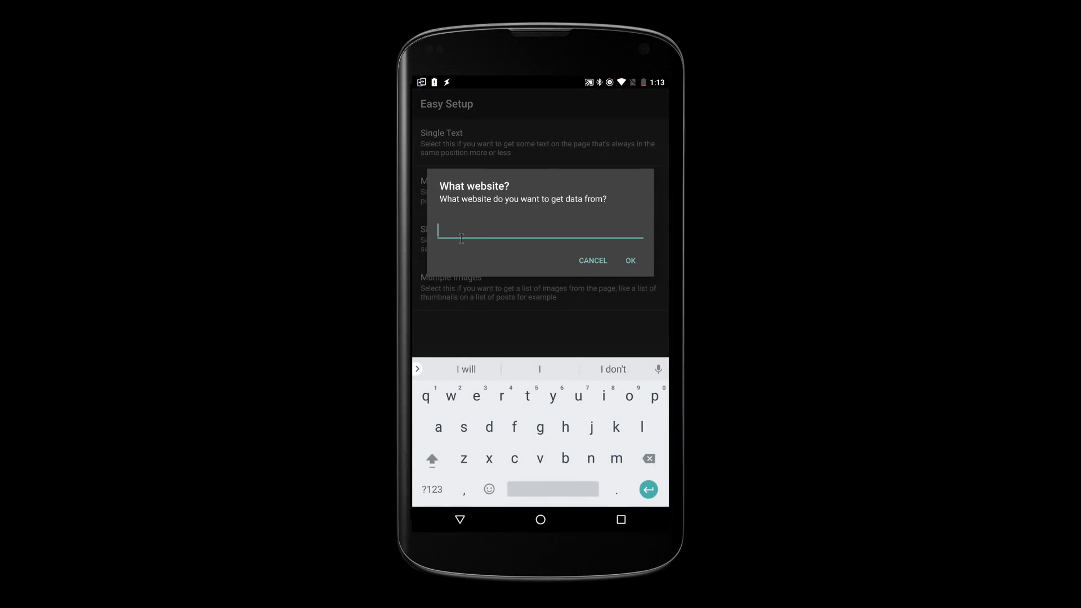
click(461, 239)
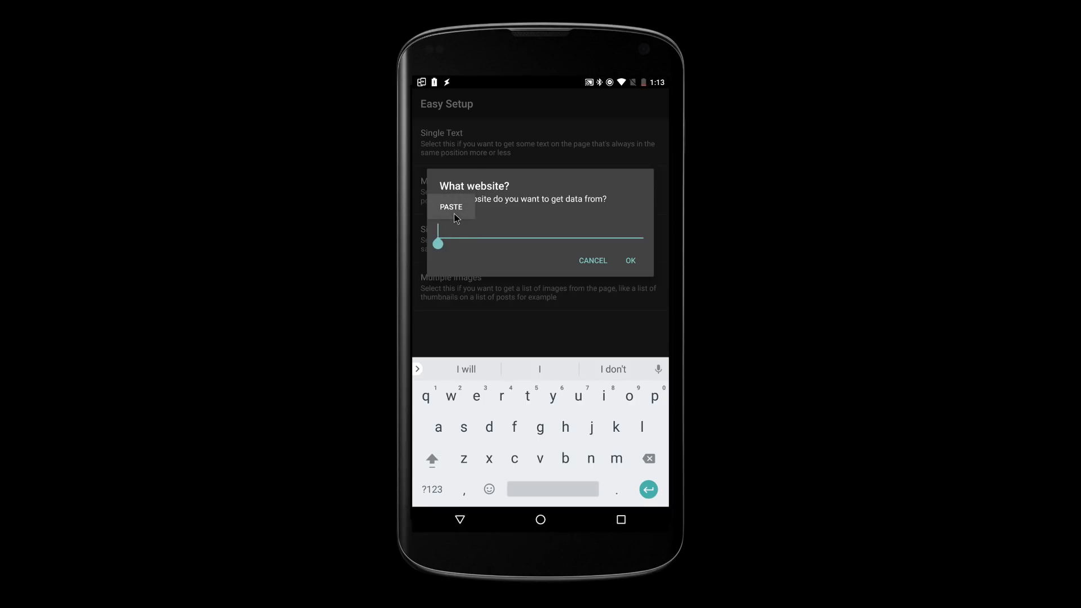
click(451, 208)
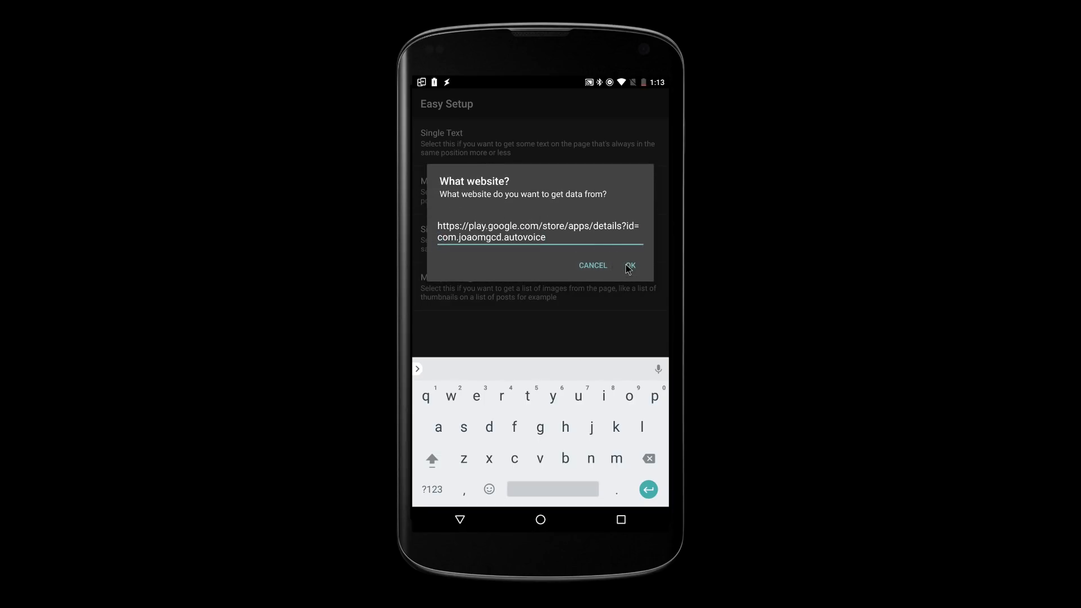
click(631, 265)
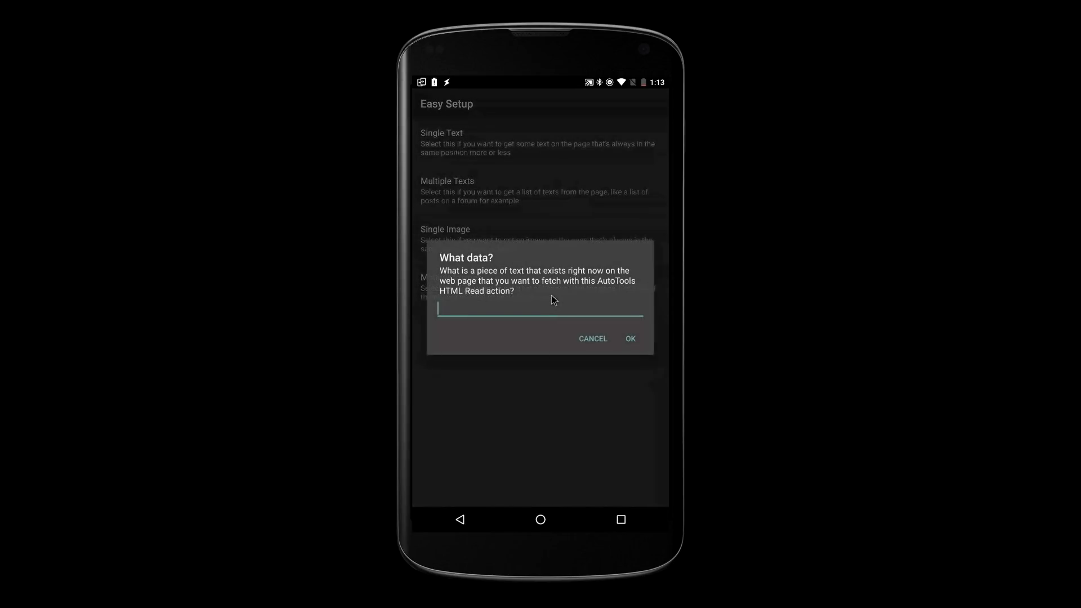
Step: Use 'Release' as sample text, accept the five found elements, and name the variable 'changes'
click(540, 313)
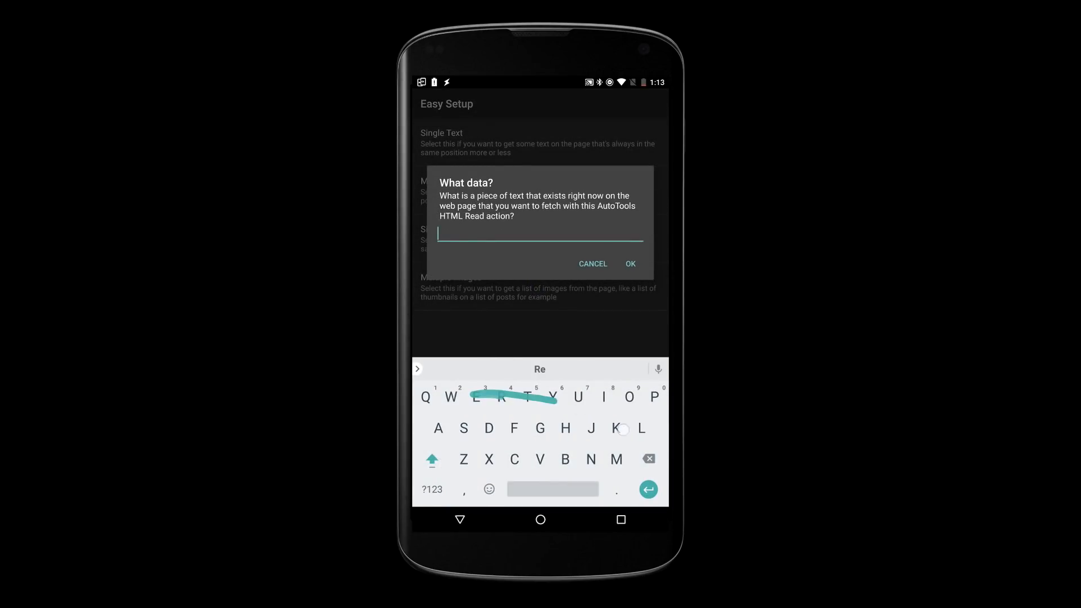
text(Release)
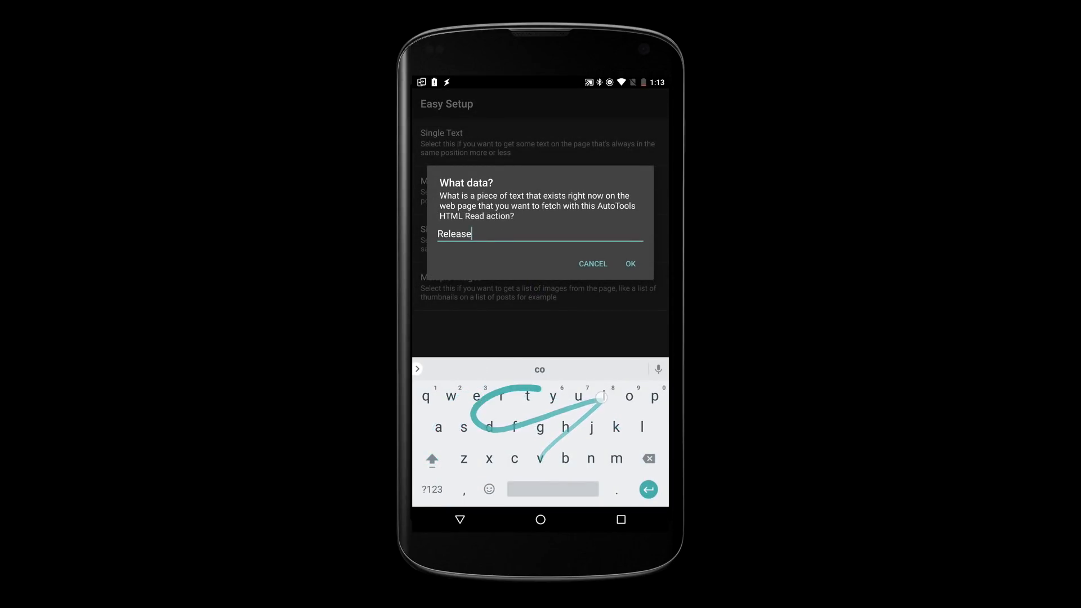
click(631, 263)
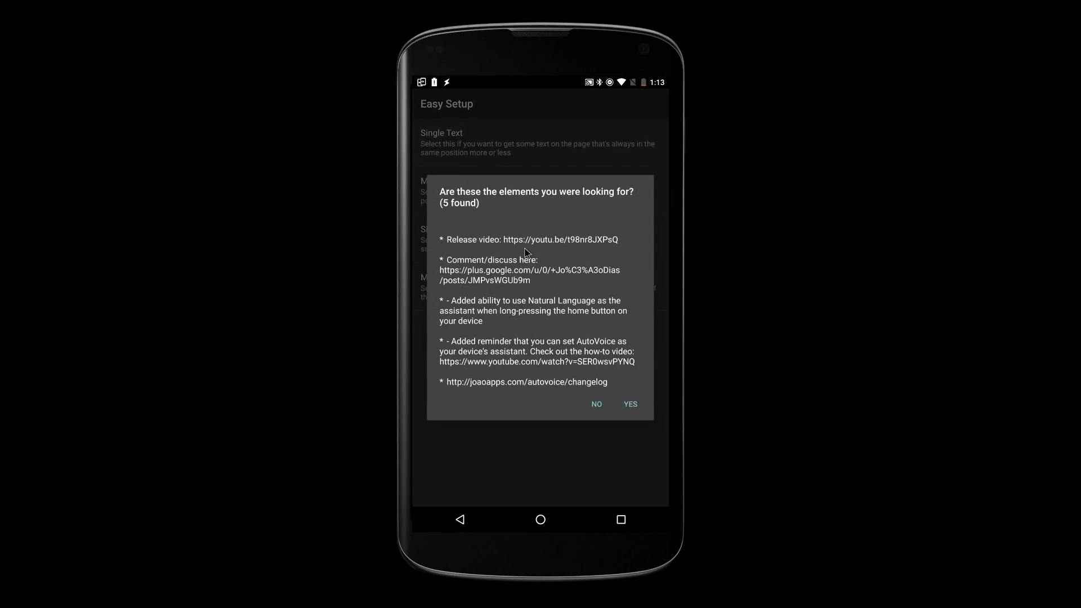
click(630, 404)
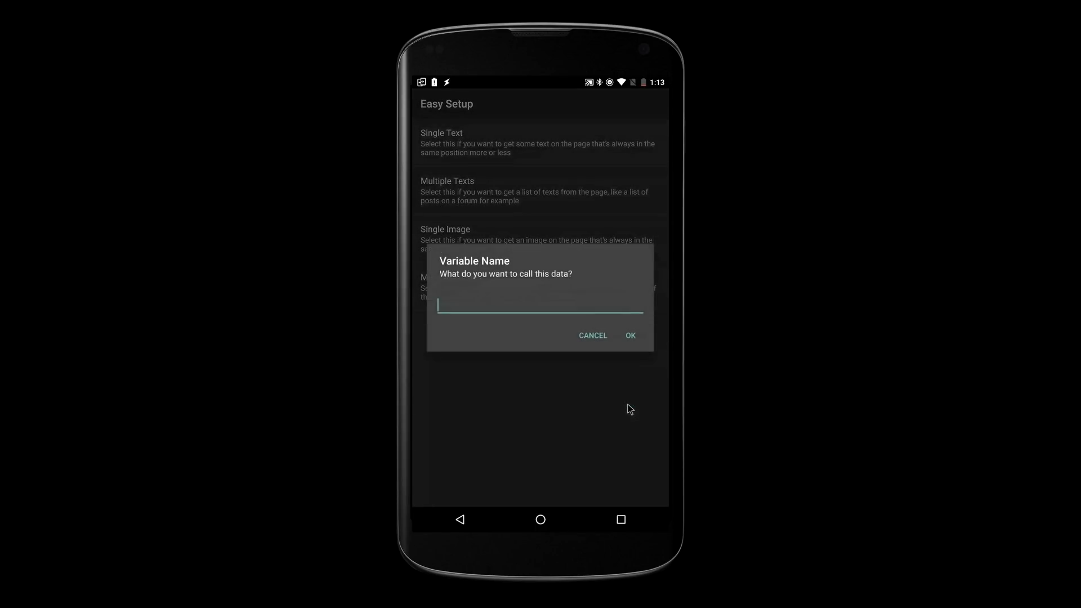
text(changes)
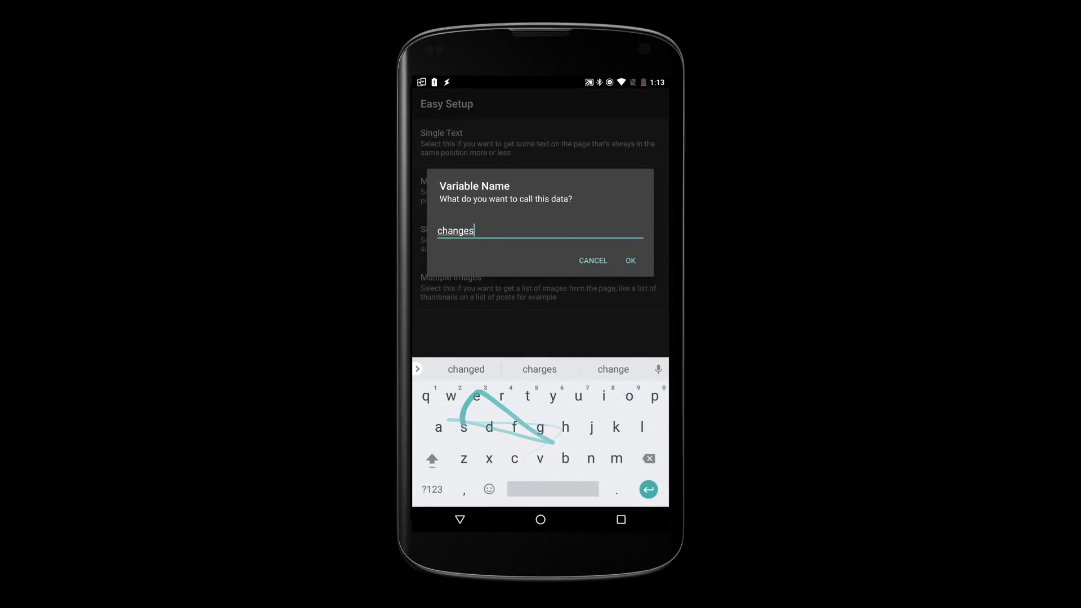
click(631, 261)
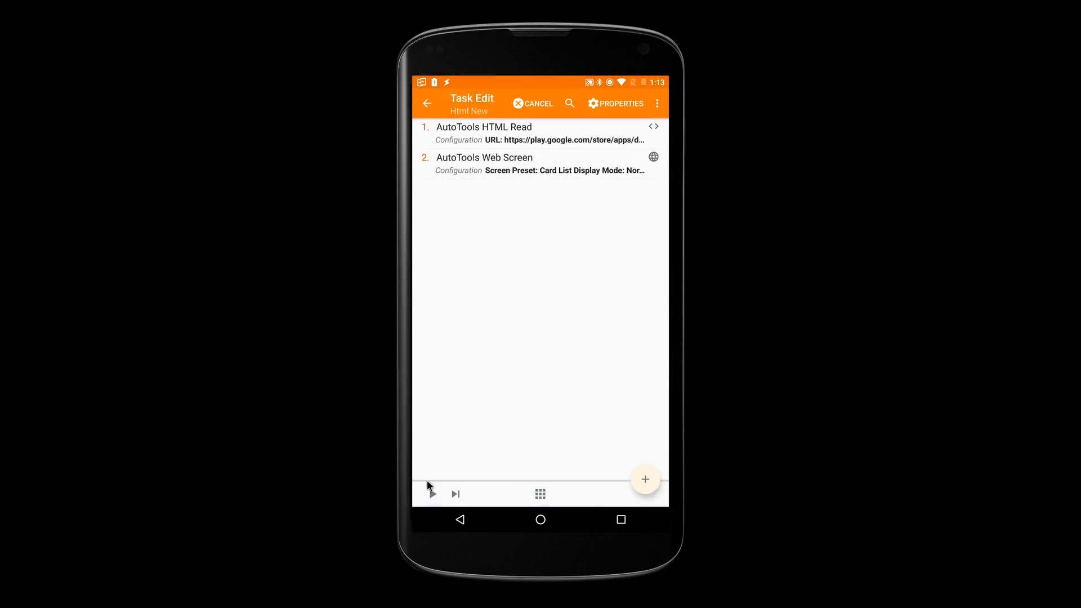
Step: Run the Html New task to test the changelog read
click(433, 495)
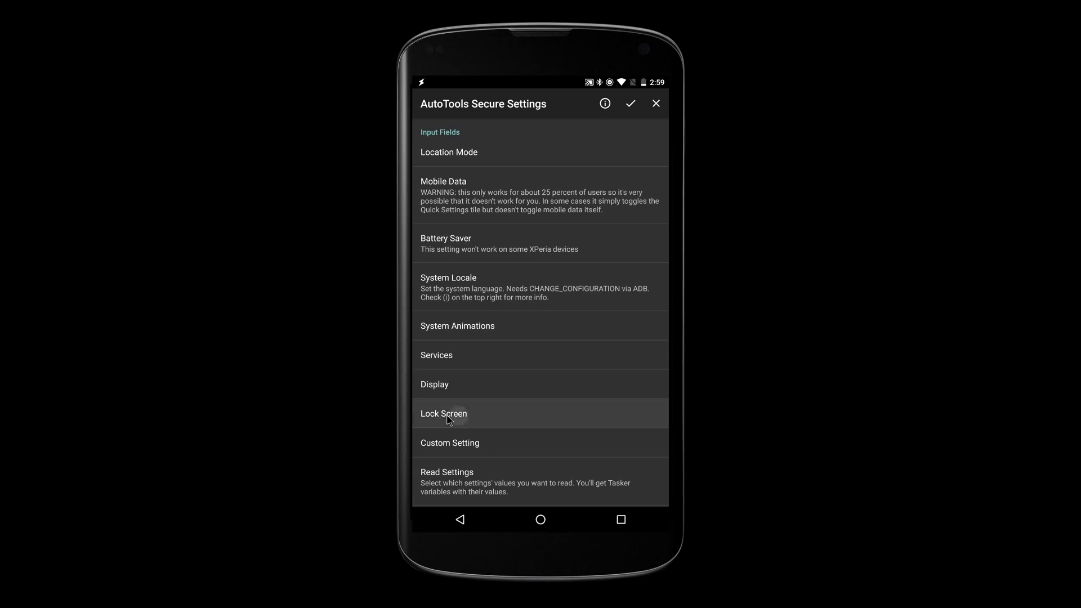
Step: Show the Secure Settings Lock Screen options and the Automatic Lock delay setting
click(450, 414)
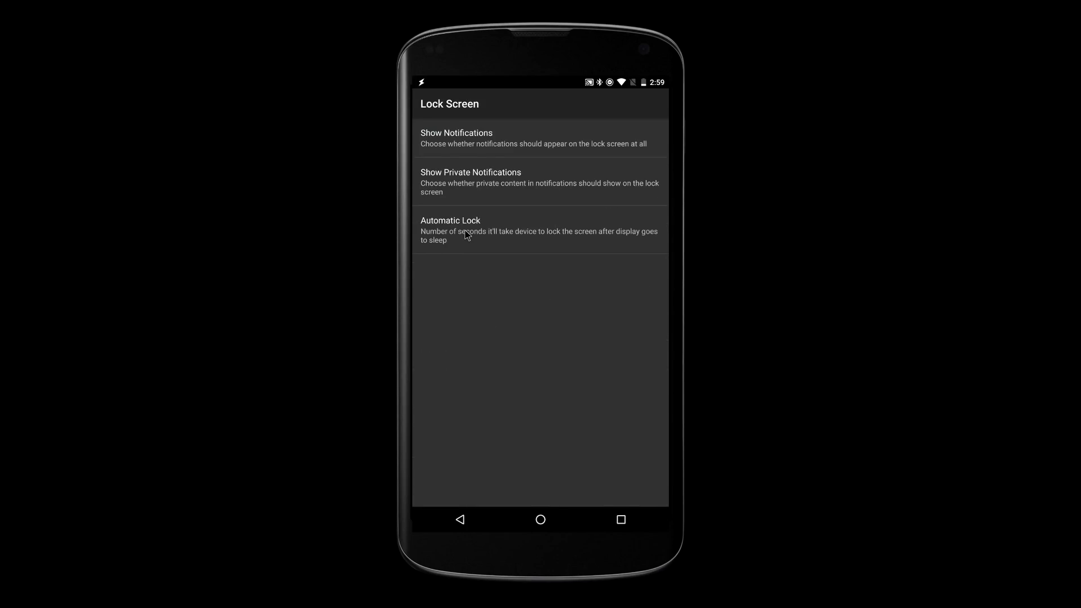
click(450, 230)
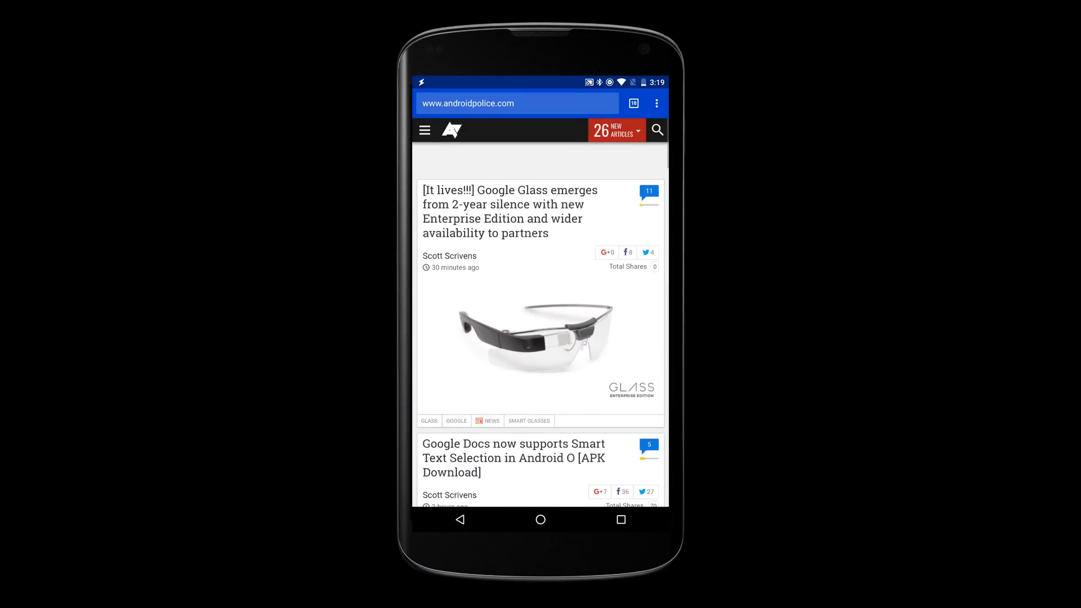
Step: Scroll down the Android Police front page to the Nokia 8 story
scroll(down, 3)
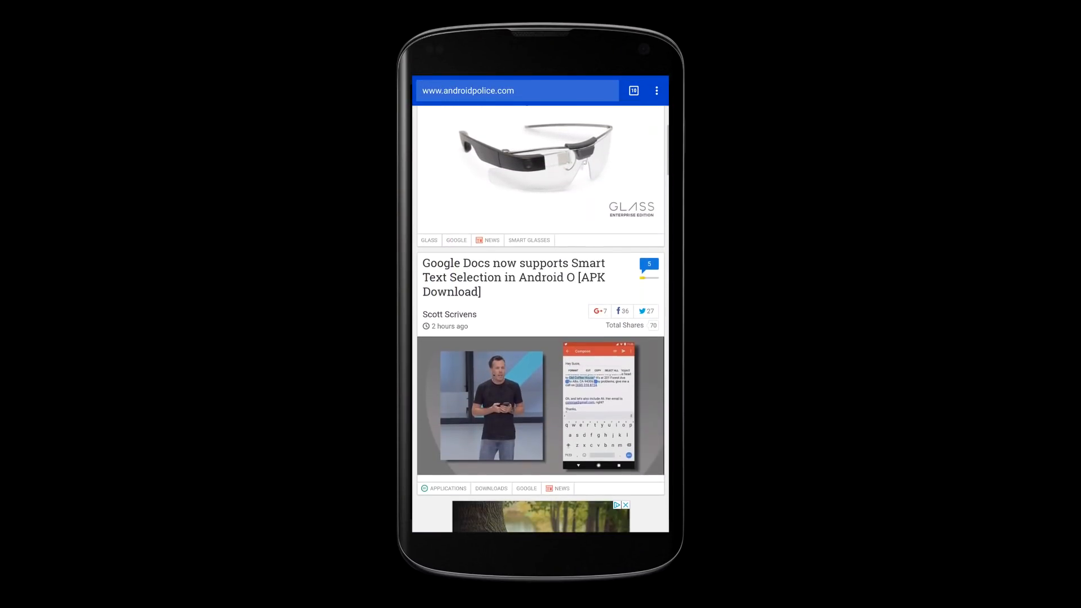
scroll(down, 3)
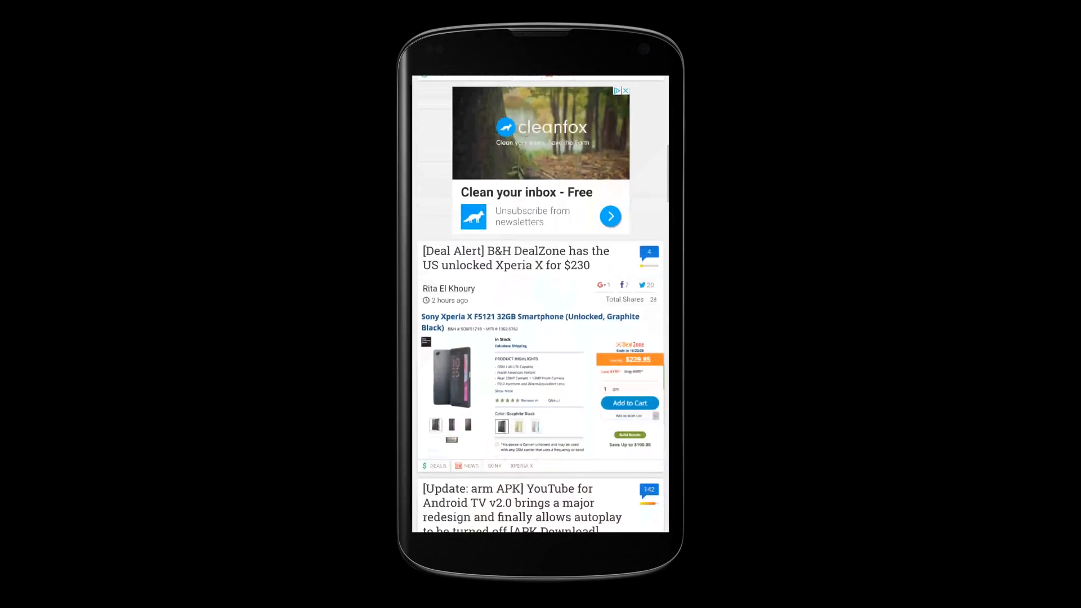
scroll(down, 3)
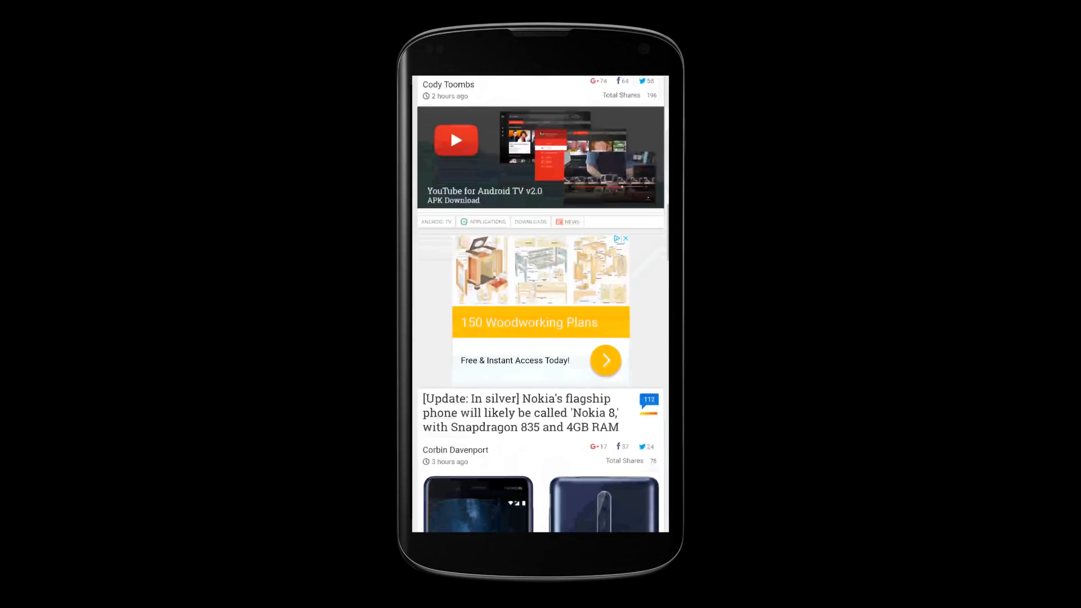
scroll(down, 3)
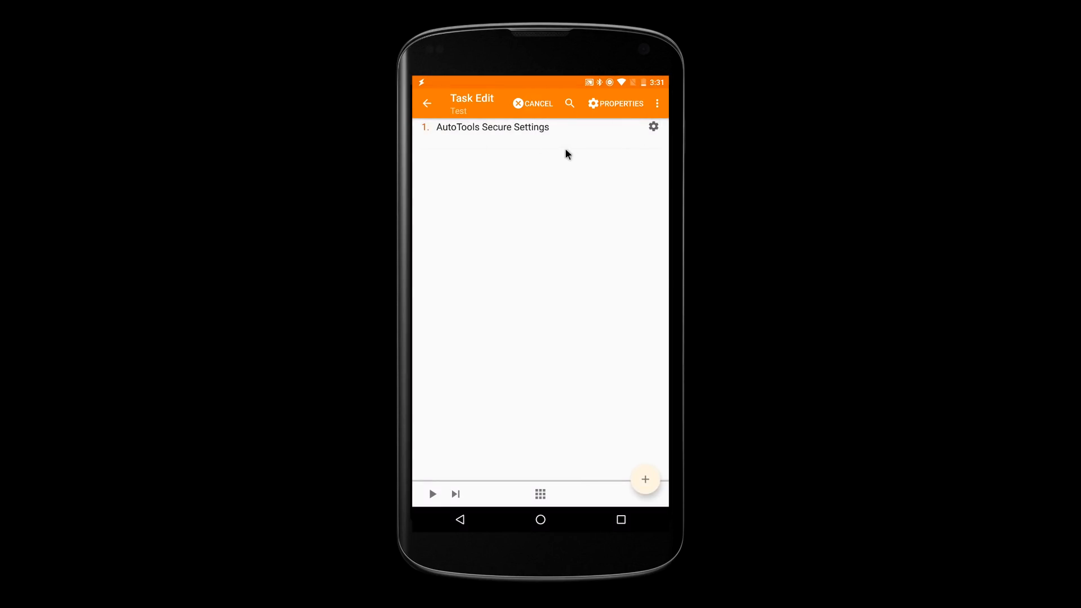
Step: Swipe away the Secure Settings action and add an AutoTools Root Add-on plugin action instead
drag(492, 128, 617, 281)
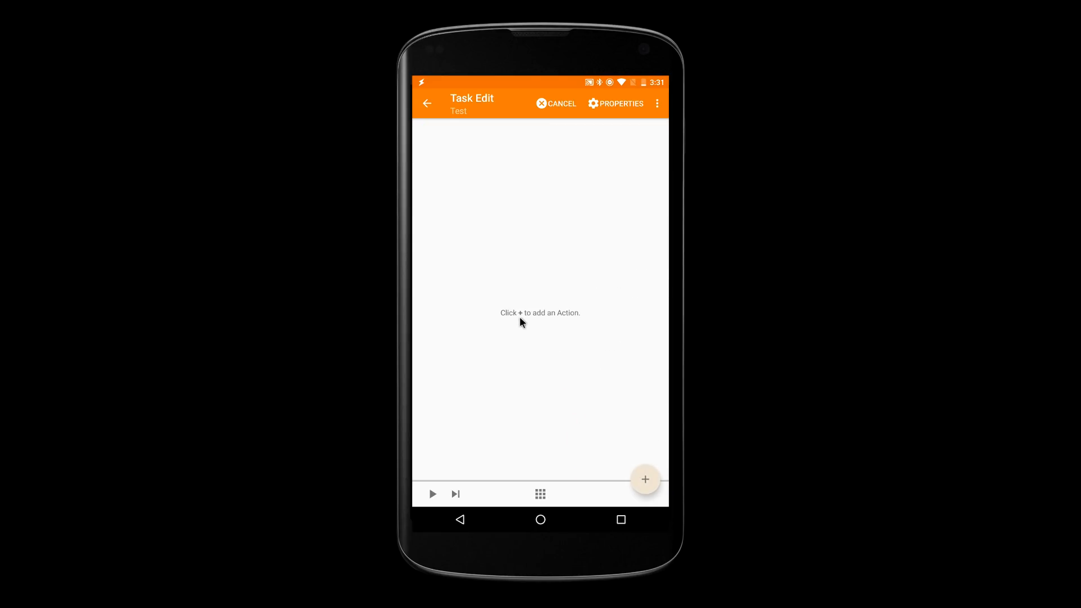
click(645, 479)
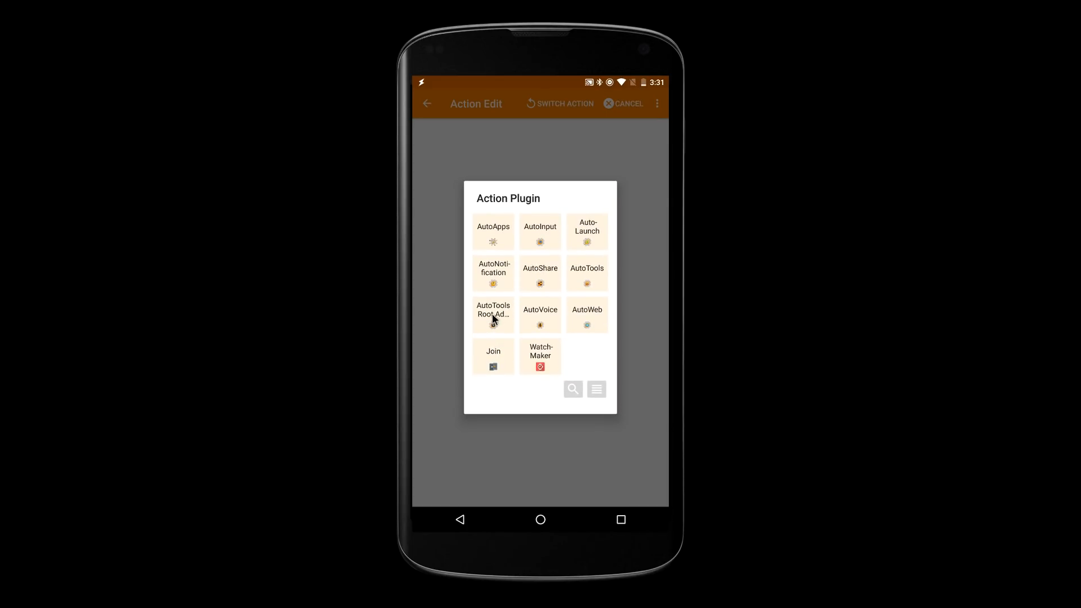
click(494, 316)
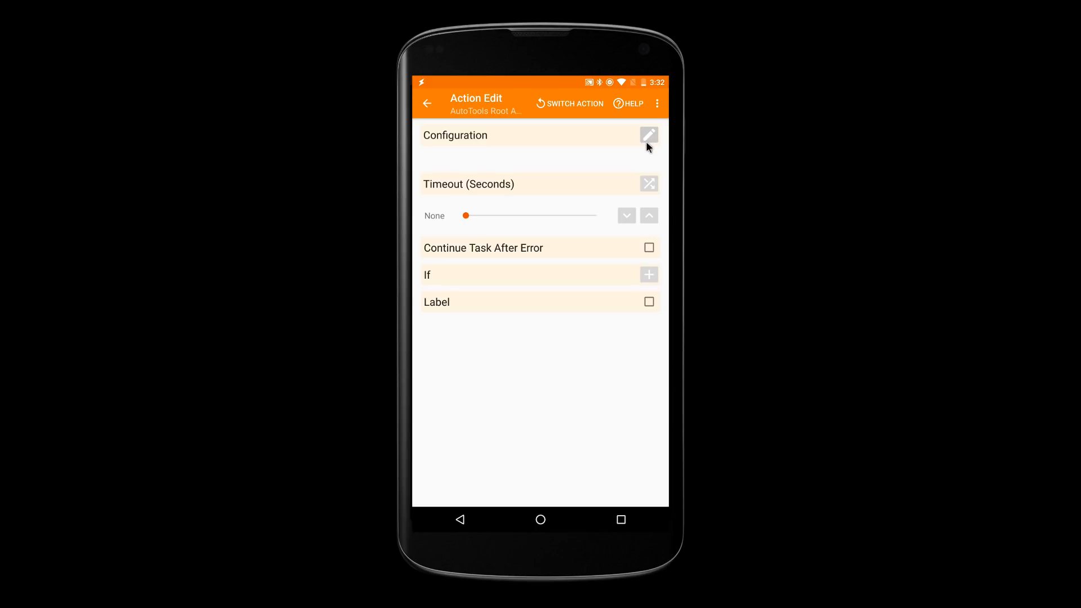
Step: Open the Root Add-on configuration listing Airplane Mode, Screen, Notifications and more
click(649, 135)
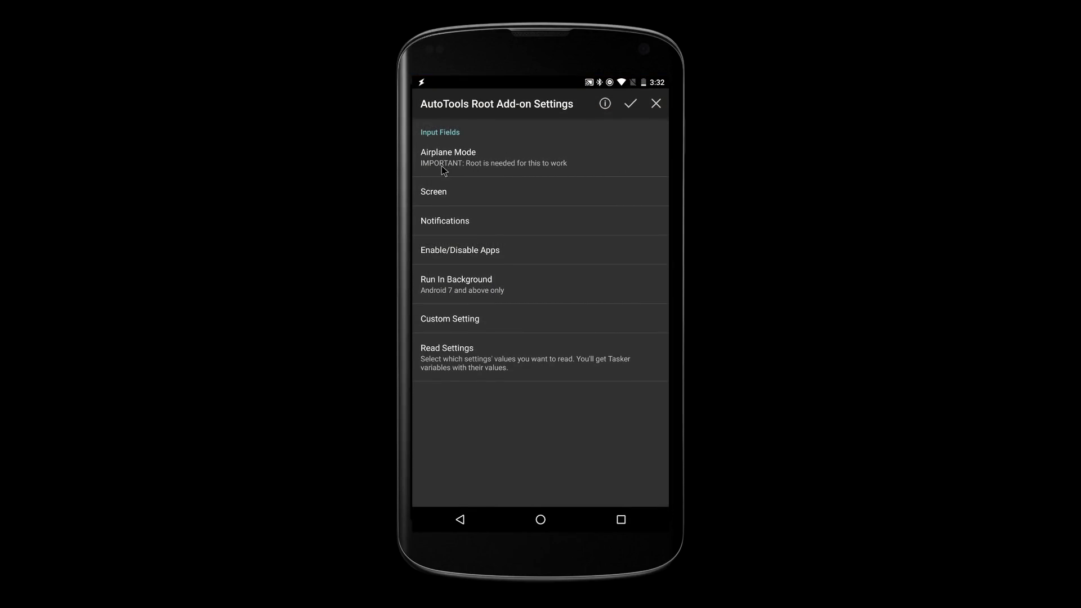
mouse_move(449, 243)
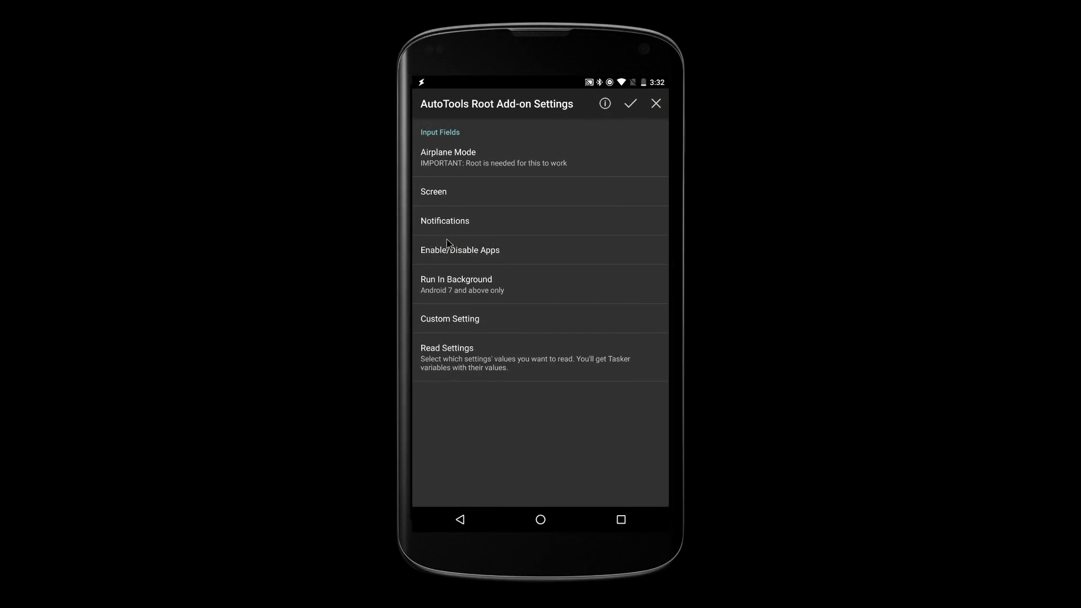
mouse_move(455, 245)
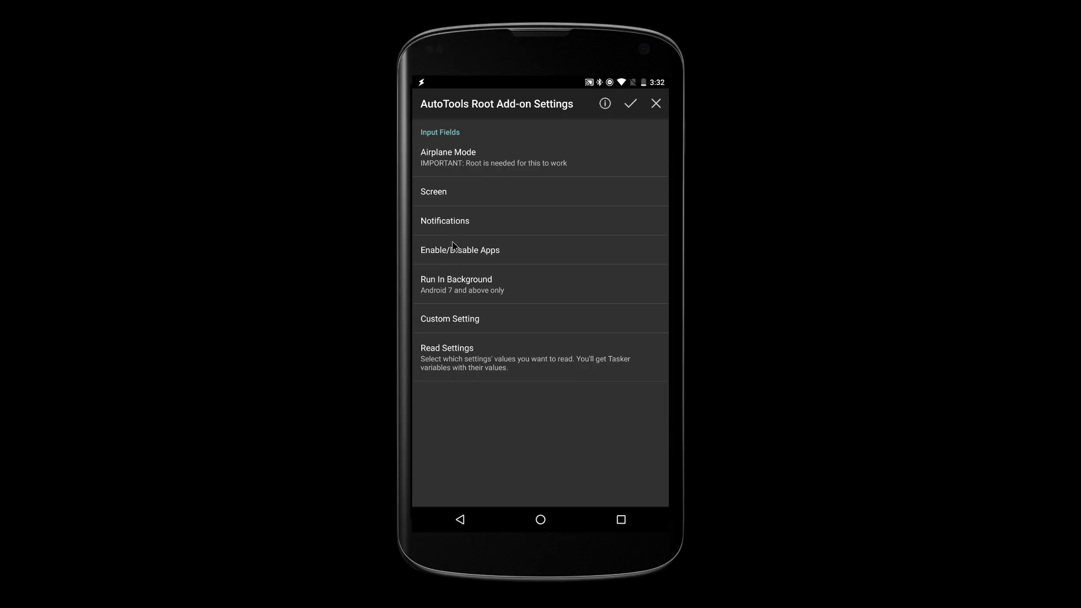
mouse_move(461, 332)
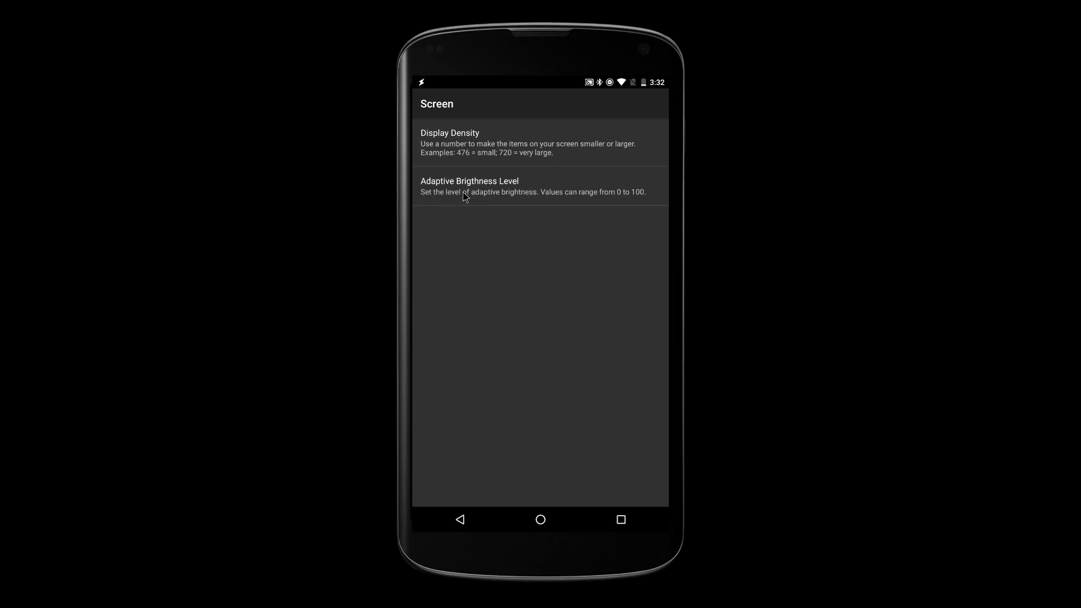
mouse_move(450, 158)
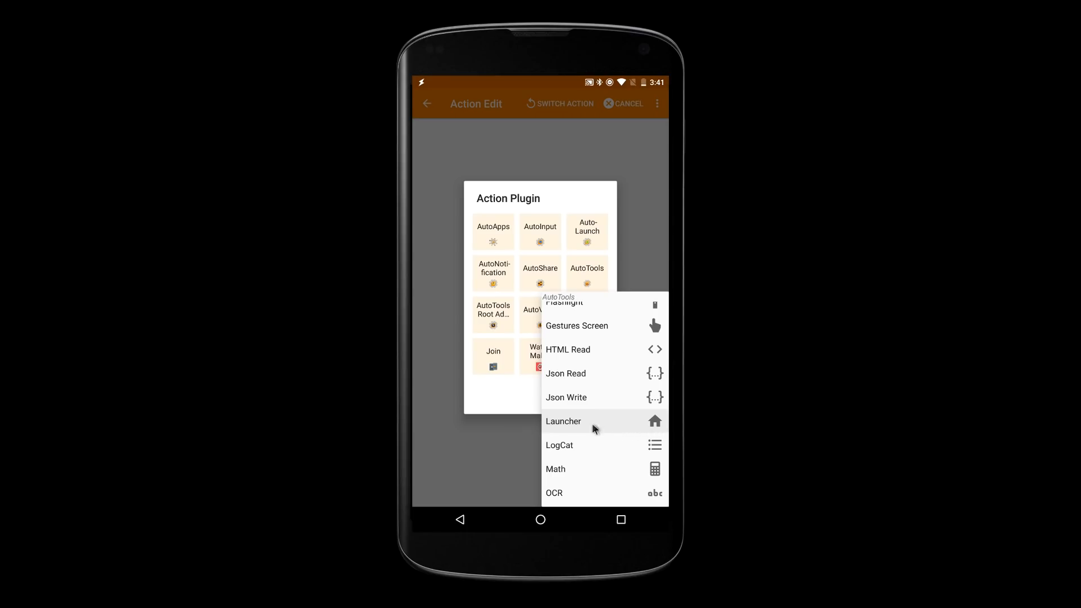
Step: Add an AutoTools Connectivity action and show its Bluetooth options, including Force Connect and Check Bluetooth Devices
click(563, 422)
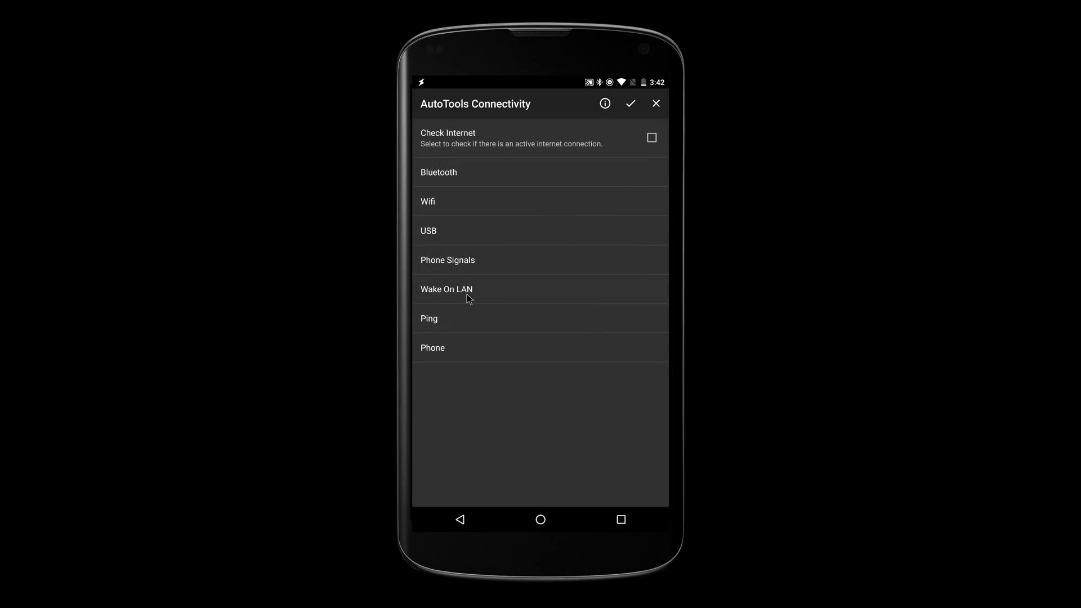
click(439, 173)
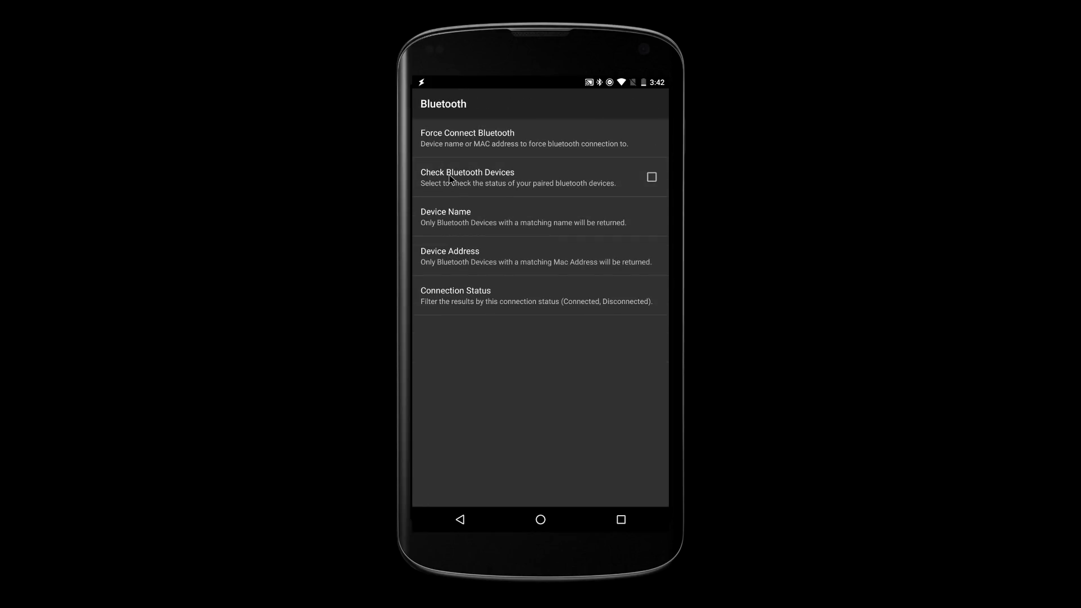